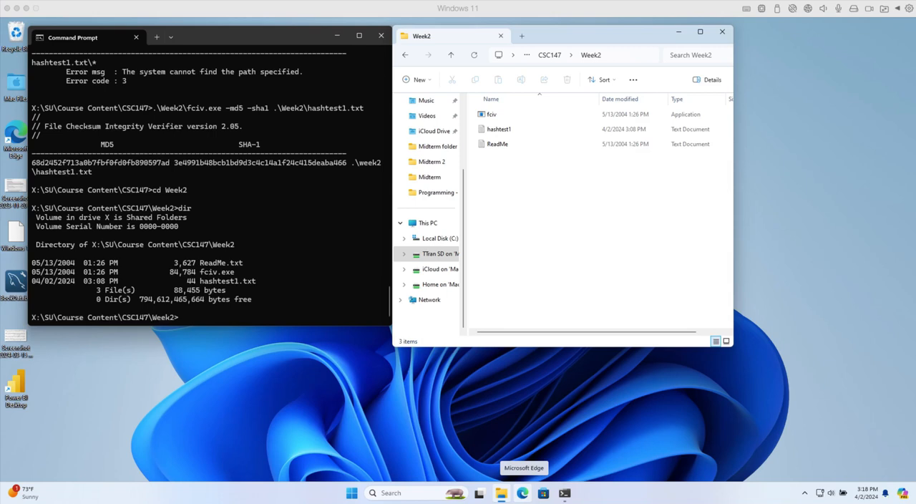
mouse_move(613, 385)
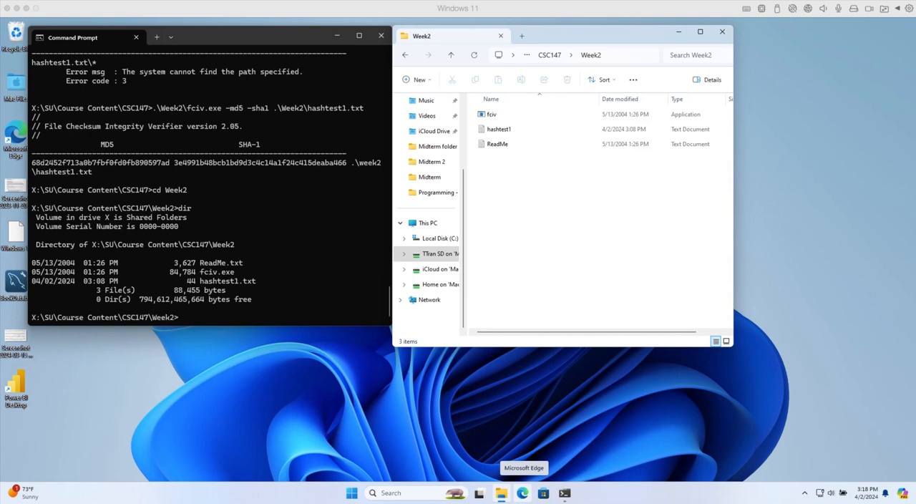
mouse_move(553, 349)
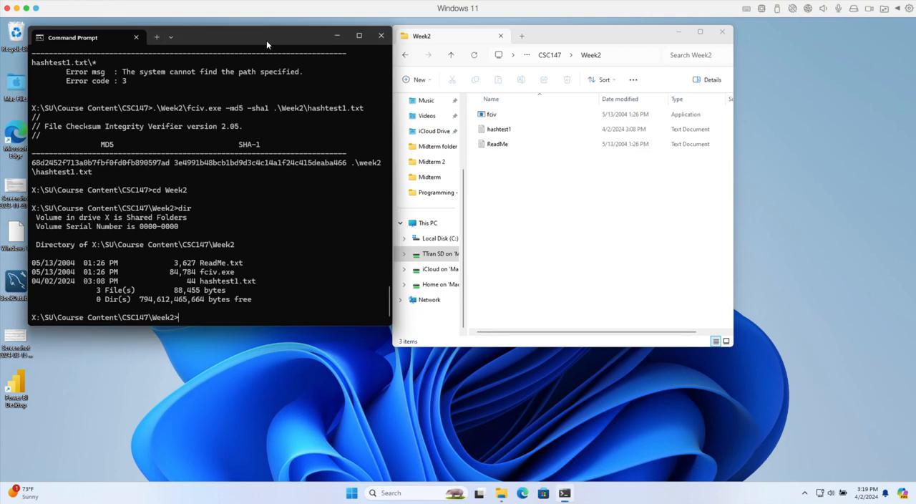
Bring up the Assignment 2.1 Lab Exercise 2 page in Blackboard Learn.
drag(265, 37, 265, 63)
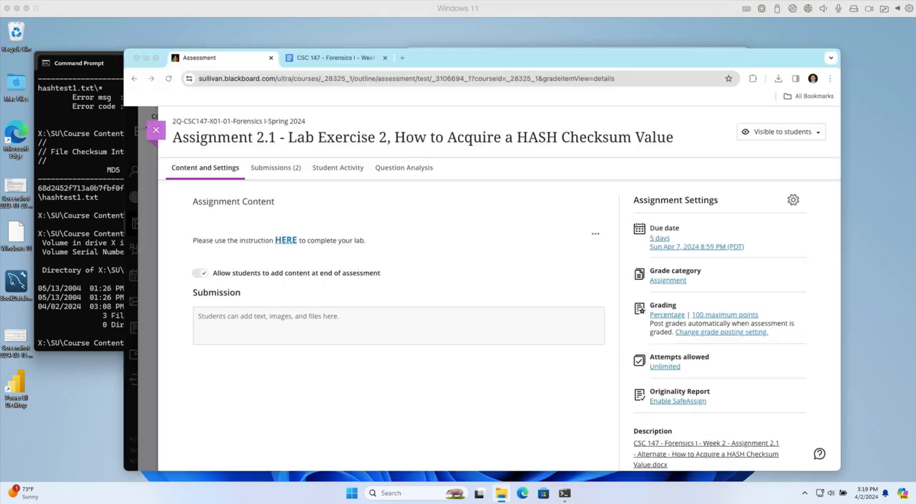
mouse_move(549, 238)
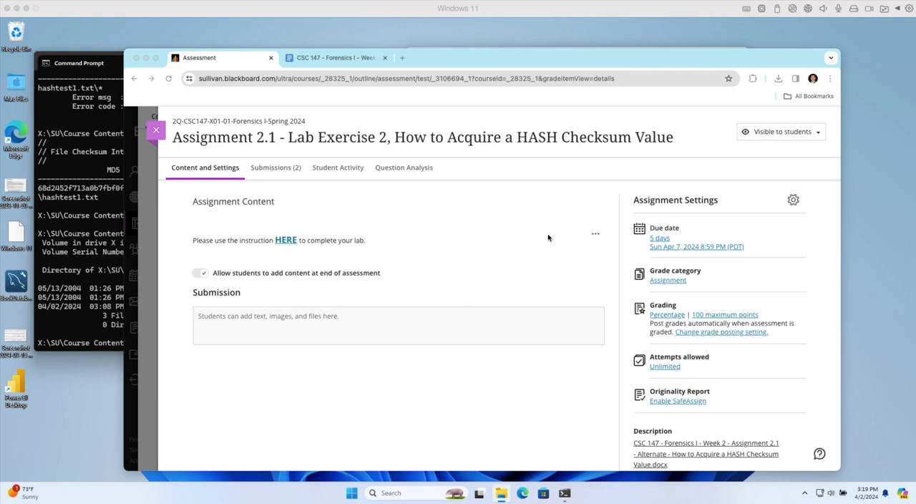
mouse_move(383, 267)
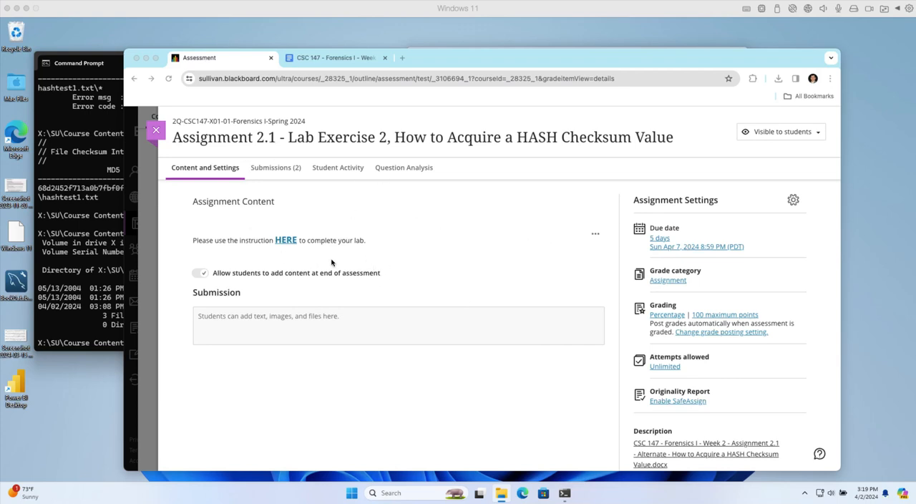
mouse_move(296, 251)
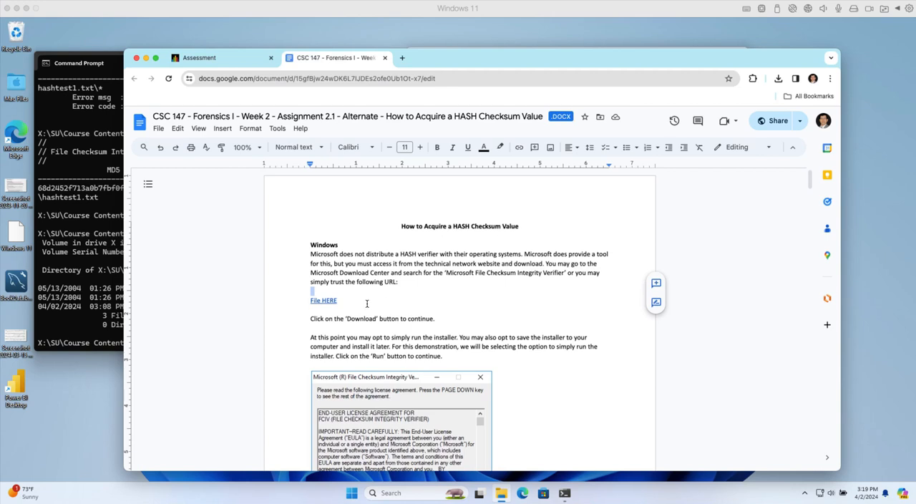
Look at the File HERE download link in the HASH Checksum instructions document.
click(324, 300)
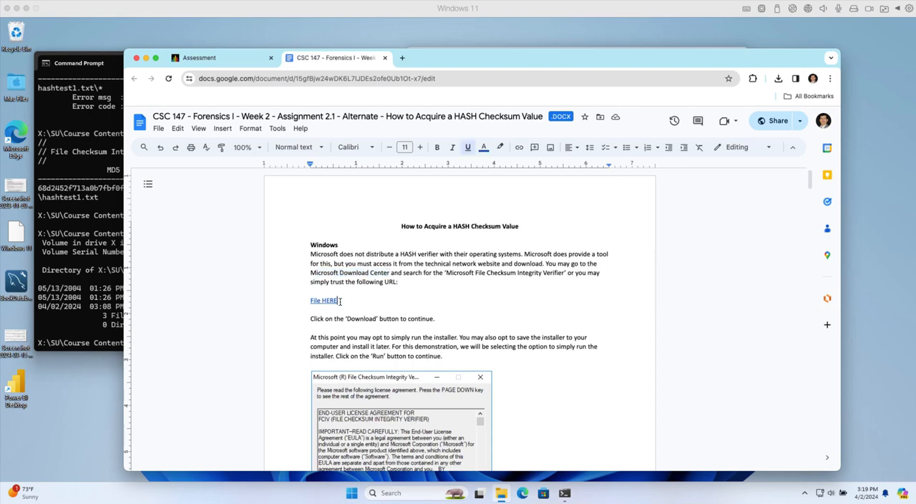
click(324, 300)
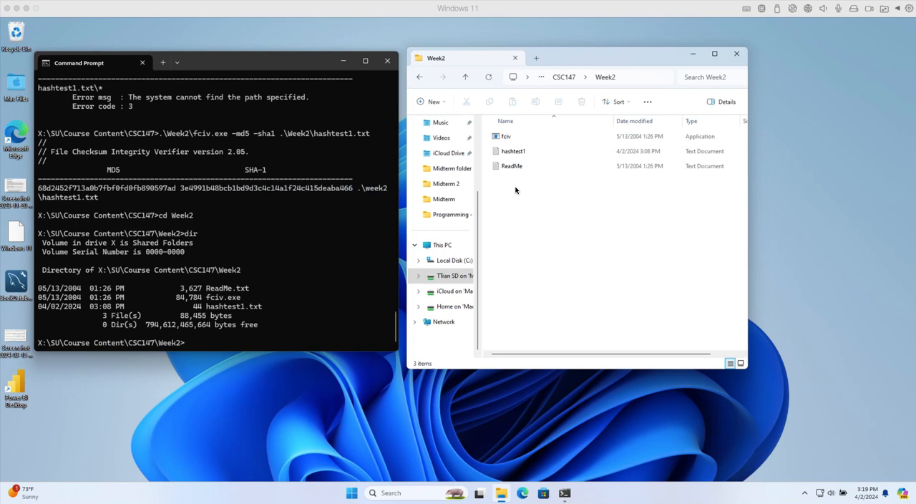
mouse_move(520, 235)
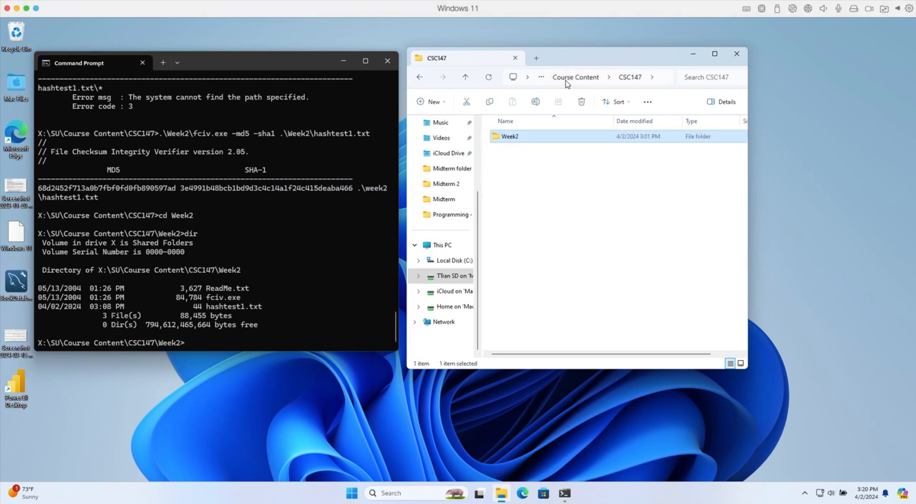
mouse_move(630, 80)
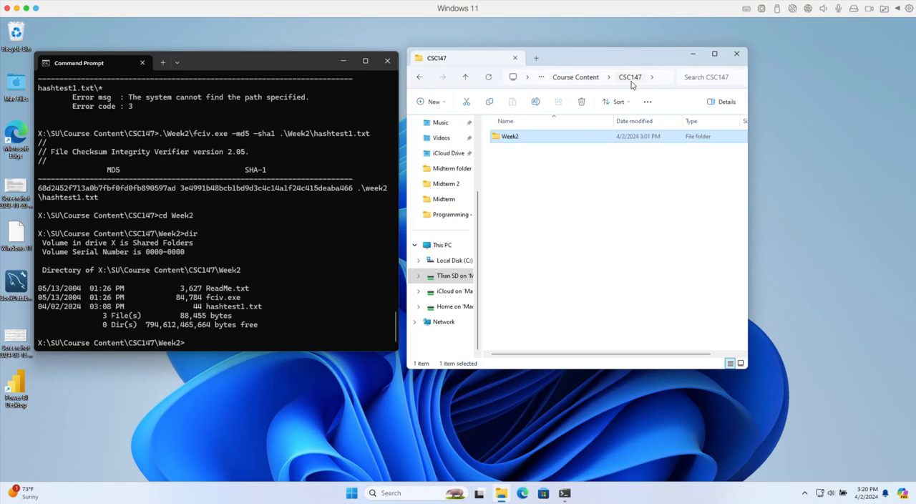
mouse_move(509, 136)
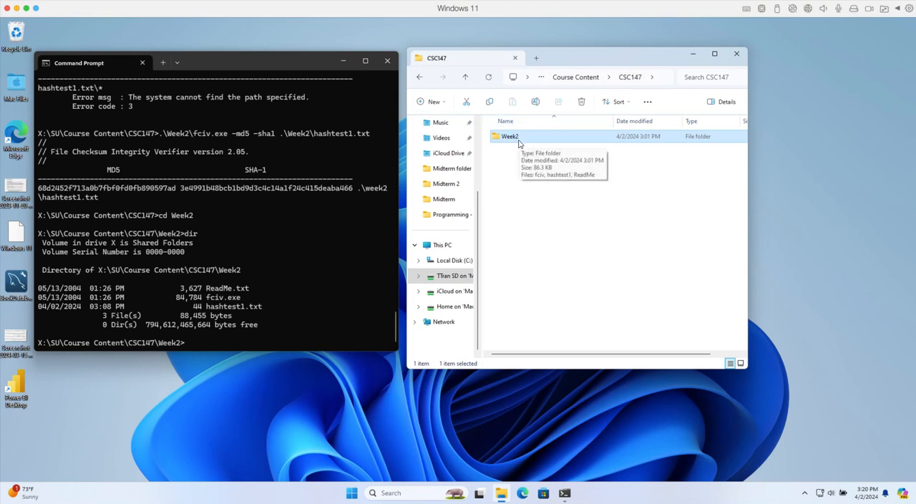
Reopen the Week2 folder and point at its fciv, hashtest1 and ReadMe files.
double_click(509, 136)
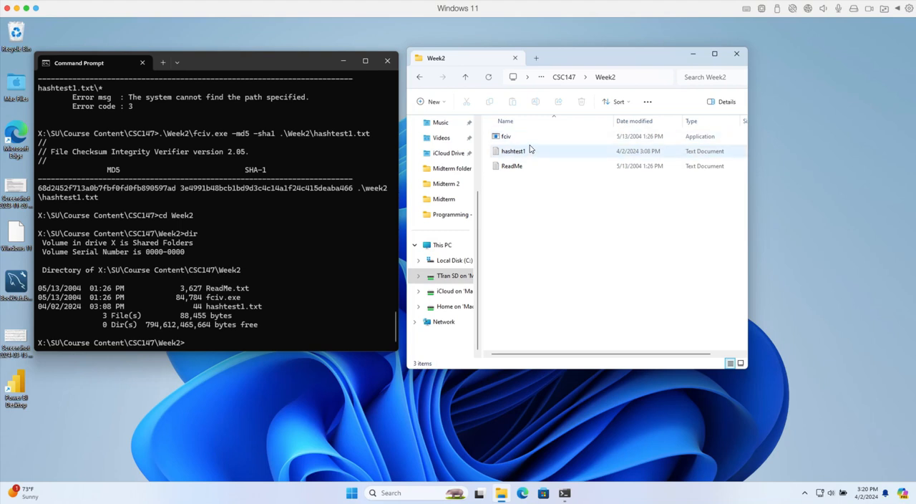
mouse_move(507, 136)
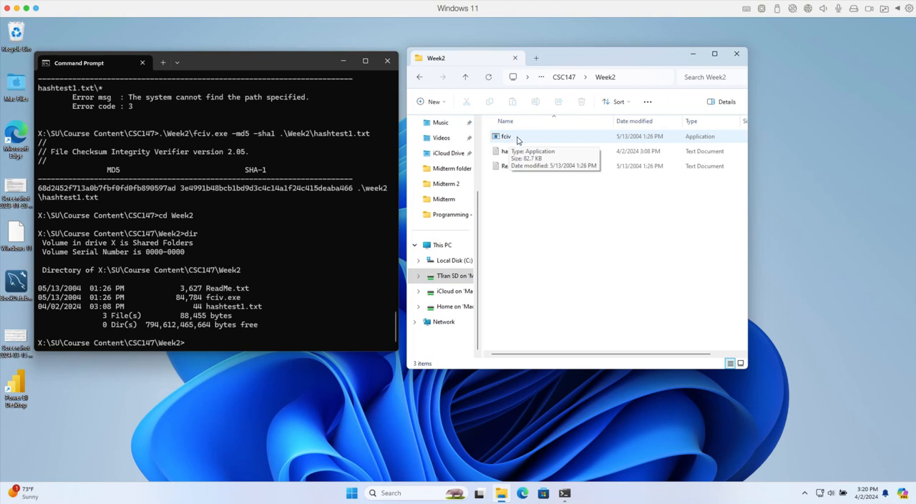
mouse_move(513, 166)
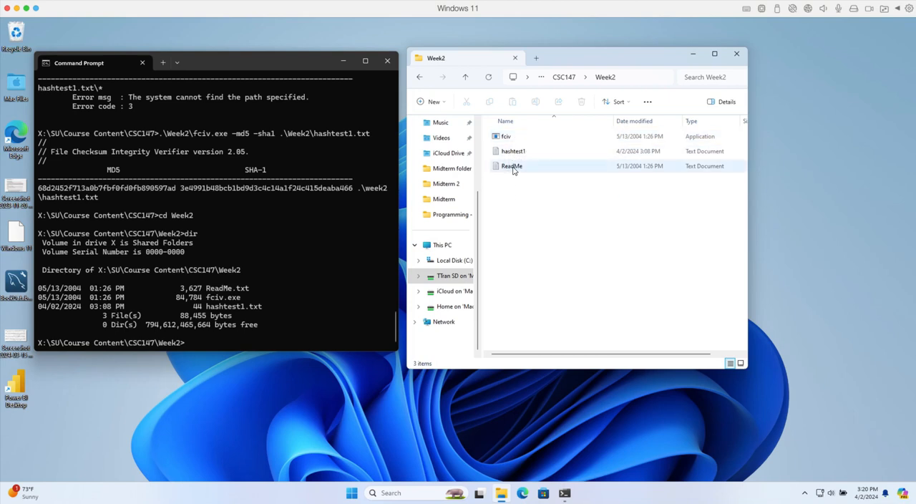
click(512, 151)
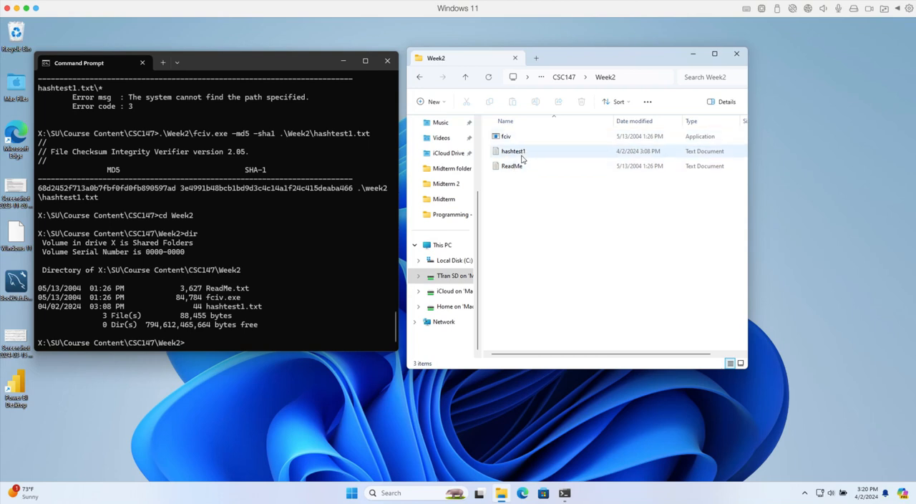
click(506, 136)
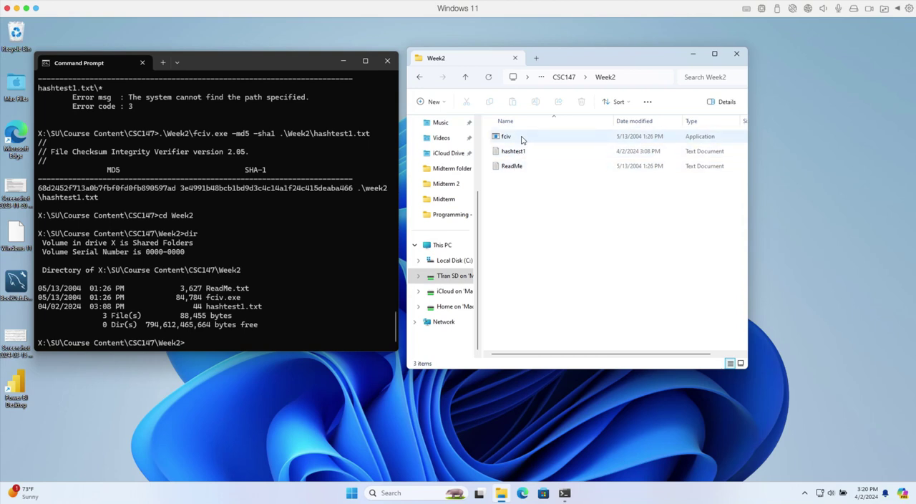
mouse_move(541, 140)
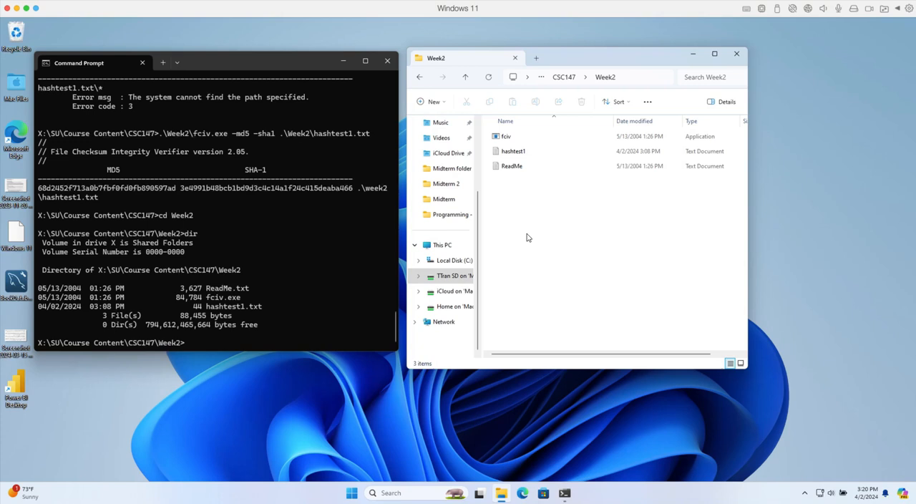
mouse_move(547, 252)
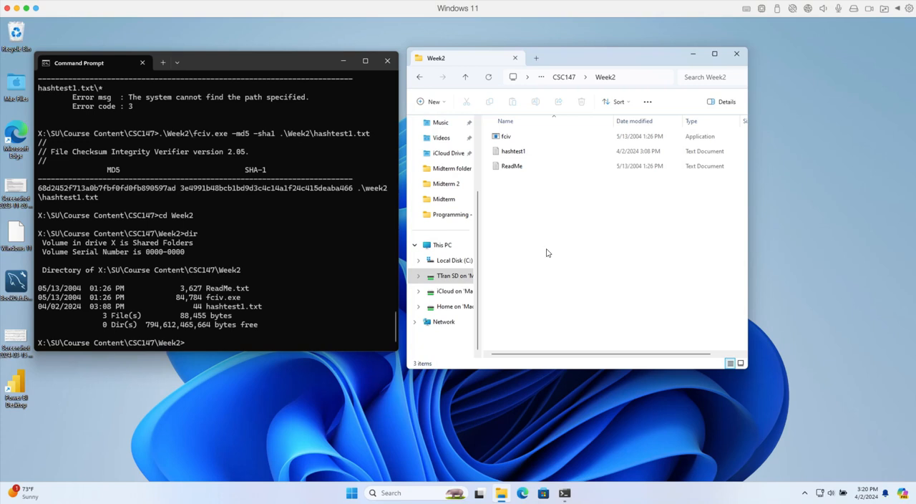
mouse_move(581, 279)
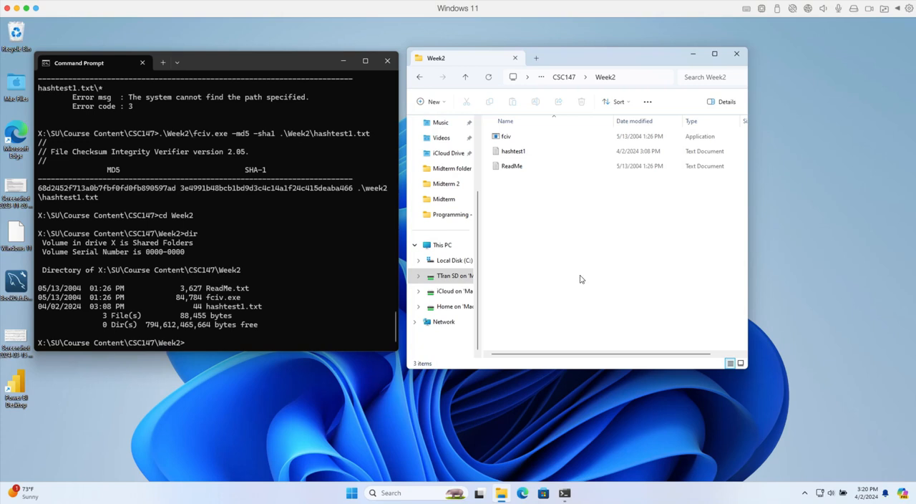
mouse_move(561, 331)
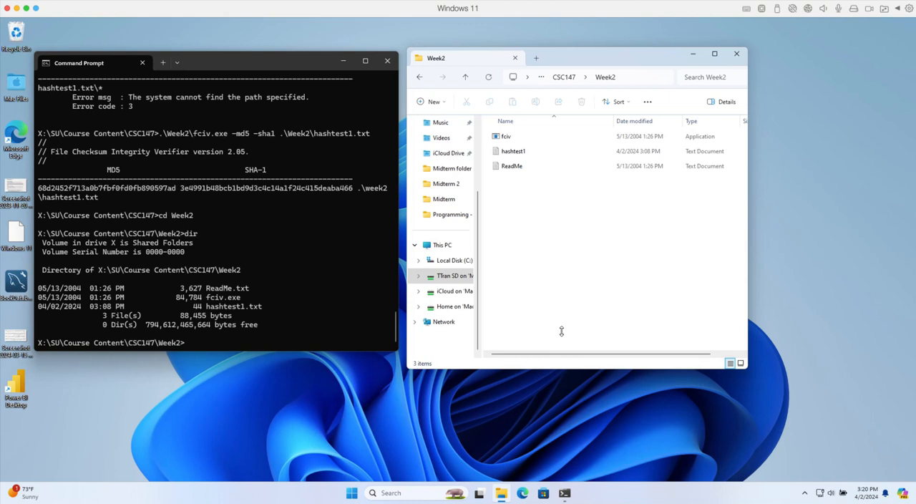
mouse_move(620, 229)
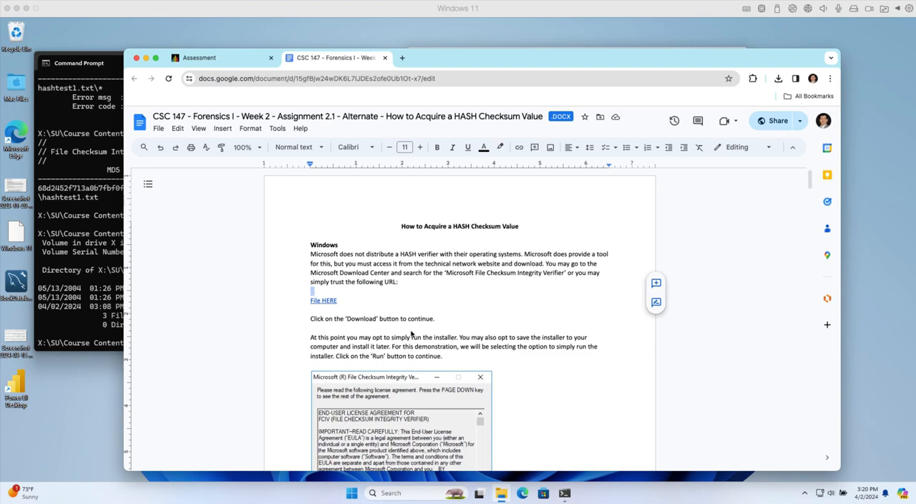
Scroll past Figures 1–4 of the FCIV installation steps to the 'open Notepad' instruction.
scroll(down, 3)
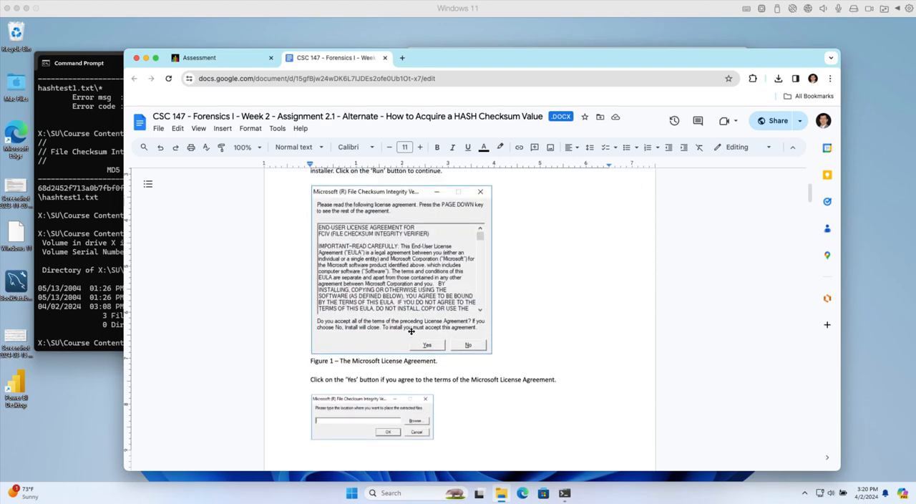
scroll(down, 3)
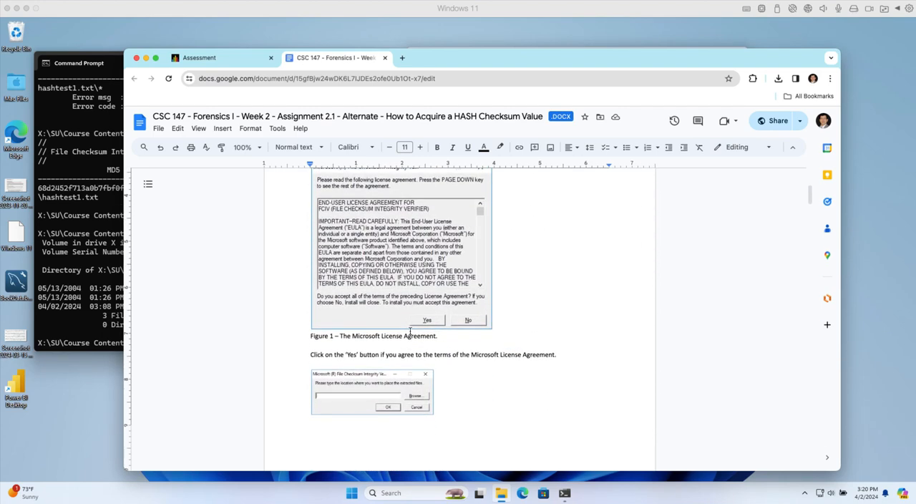
scroll(down, 3)
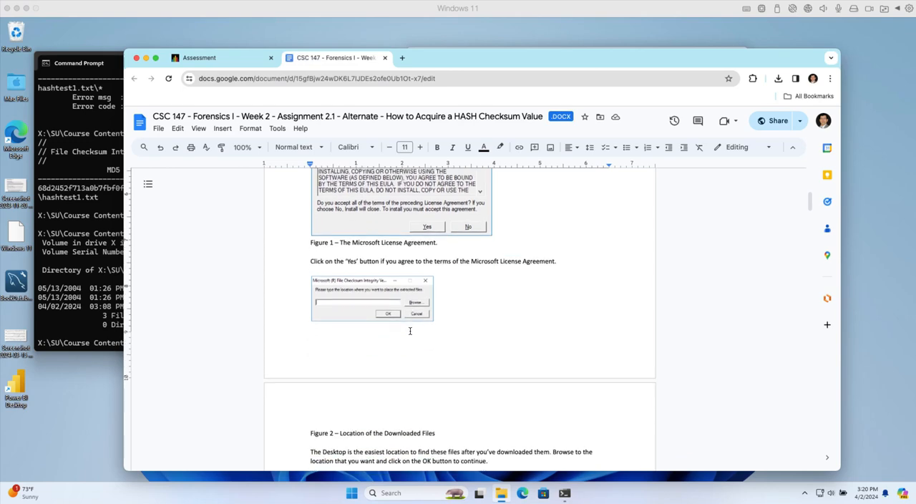
scroll(down, 3)
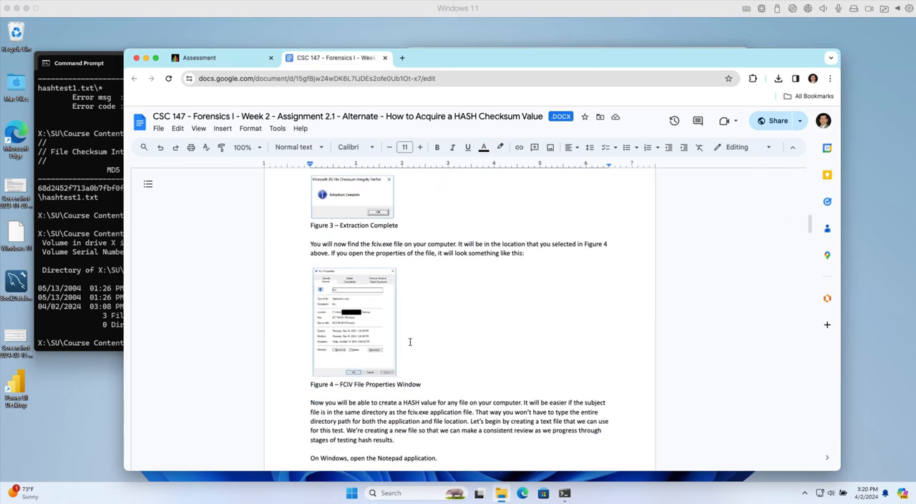
scroll(down, 3)
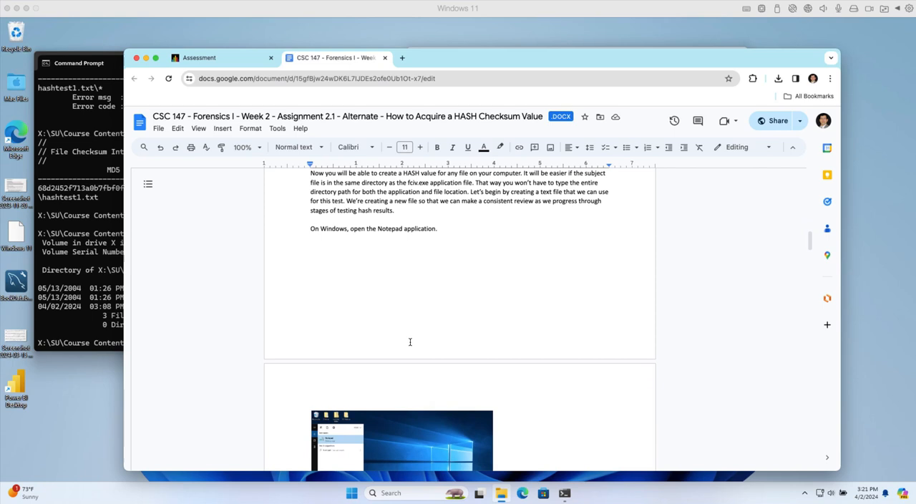
scroll(down, 3)
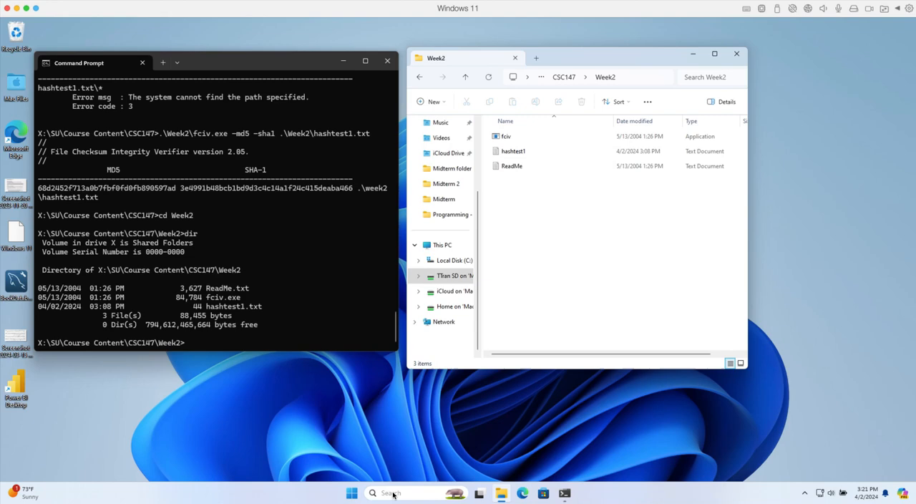
Launch Notepad, set the blank window aside and view hashtest1's 'quick brown fox' sentence.
click(372, 492)
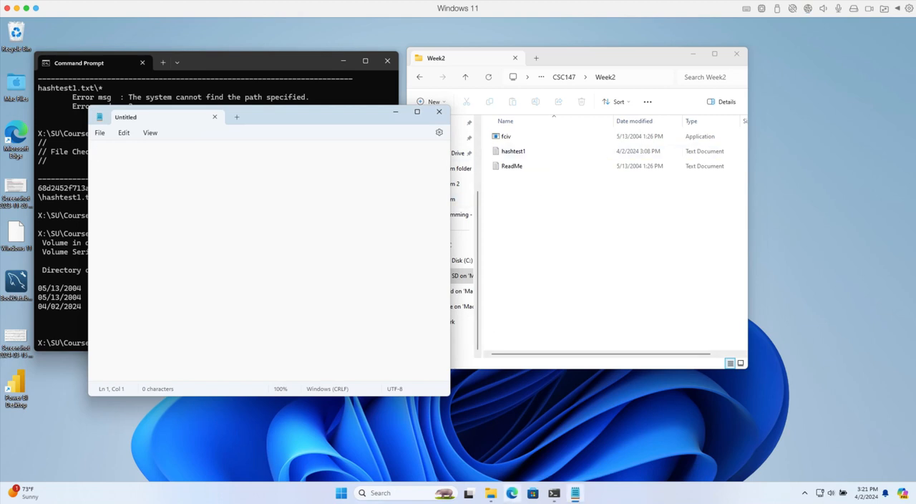
mouse_move(532, 492)
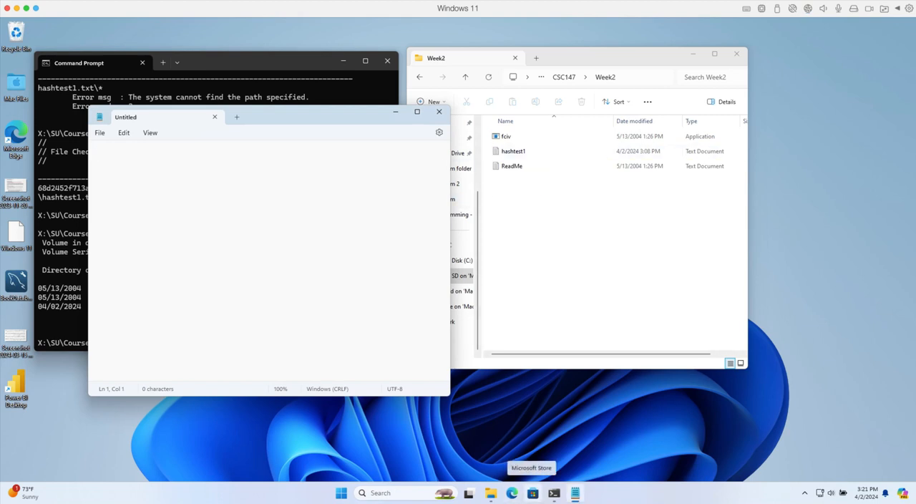
click(438, 112)
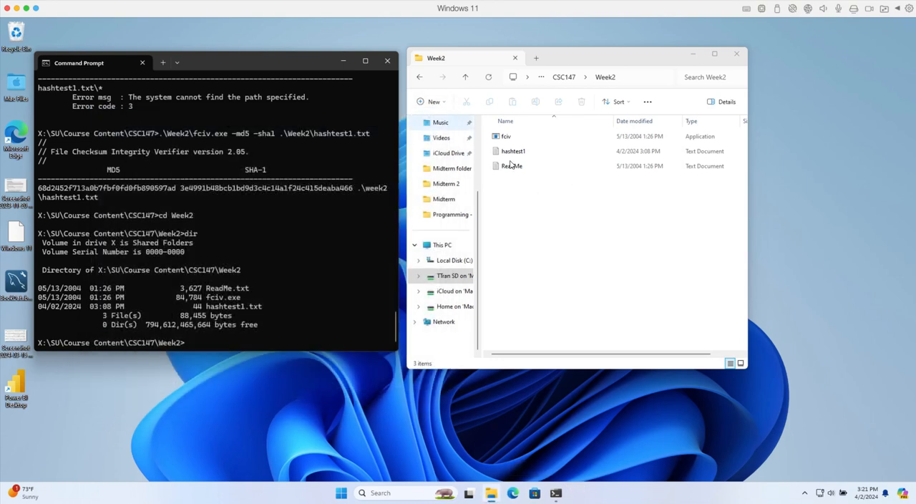
double_click(513, 150)
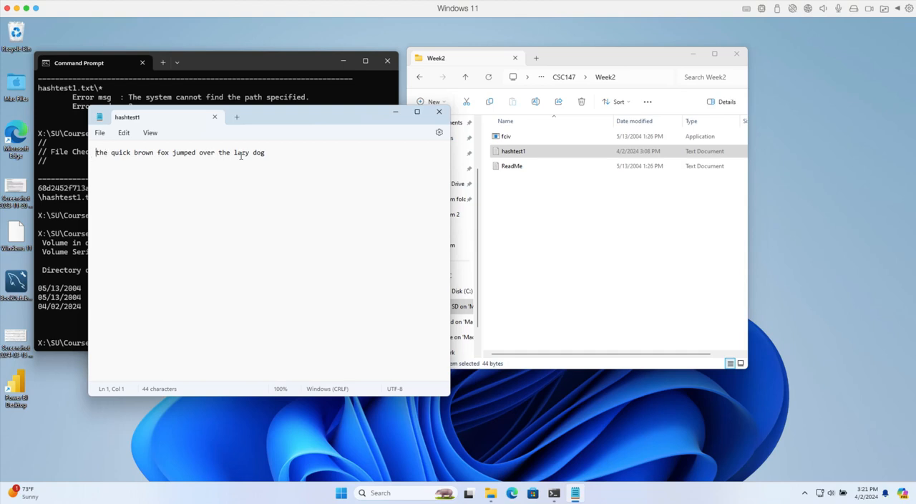
key(ctrl+a)
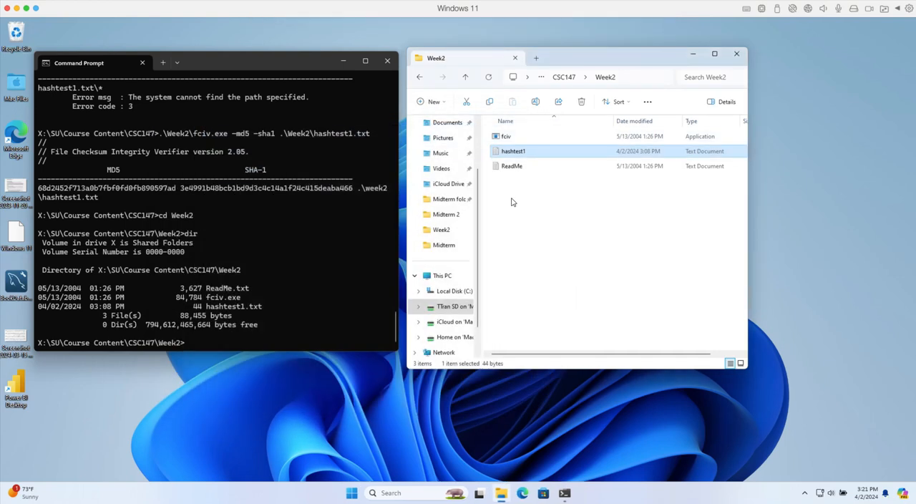
Check the existing hashtest1 file's contents in Notepad and close it.
right_click(512, 202)
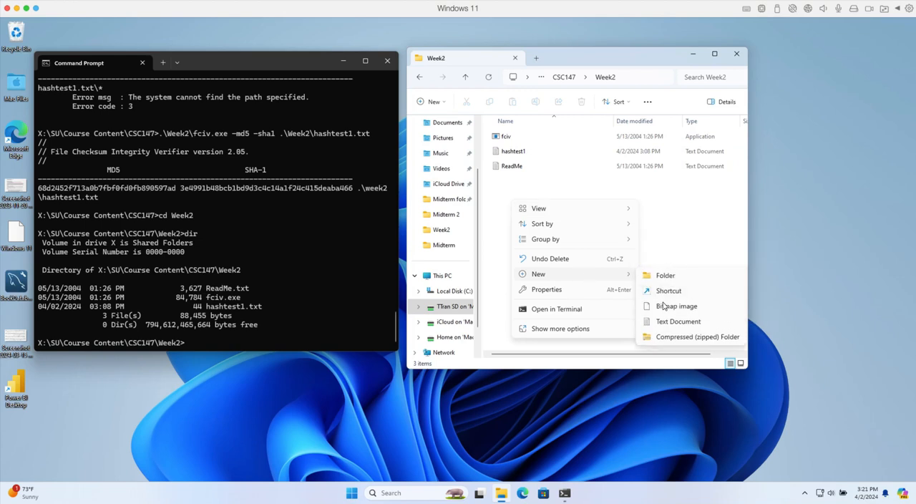
mouse_move(678, 321)
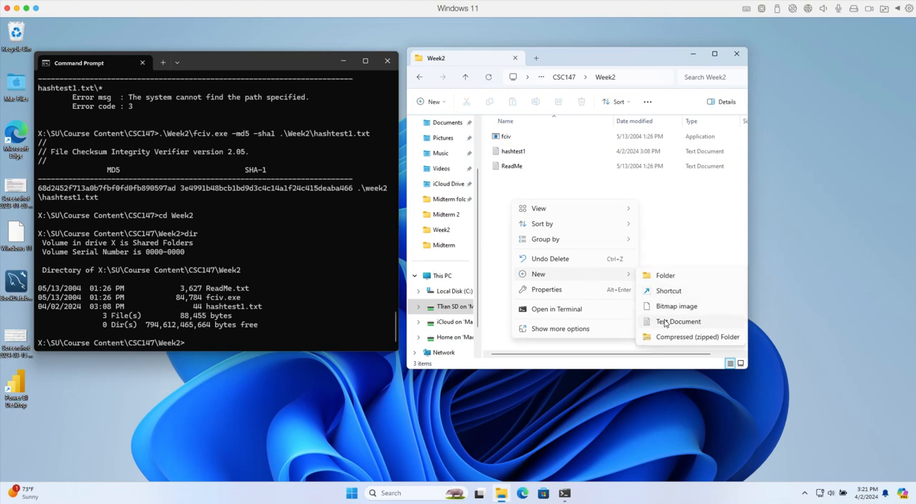
mouse_move(588, 201)
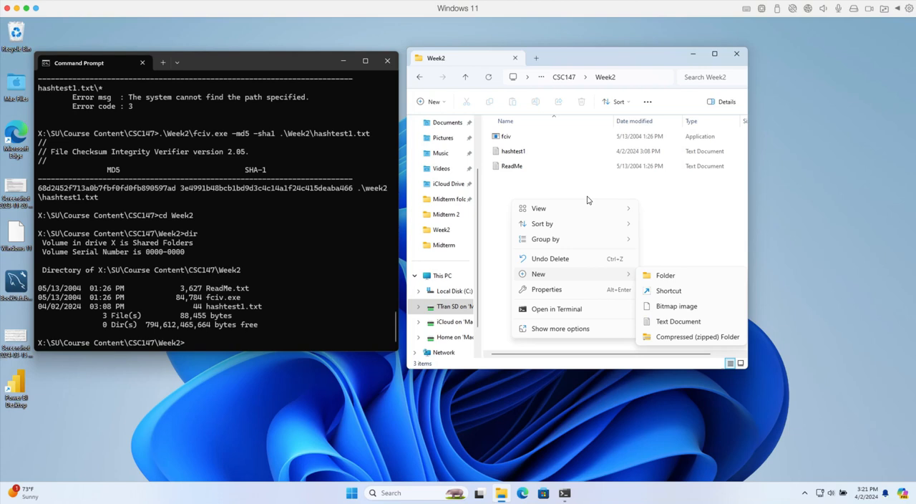
mouse_move(512, 152)
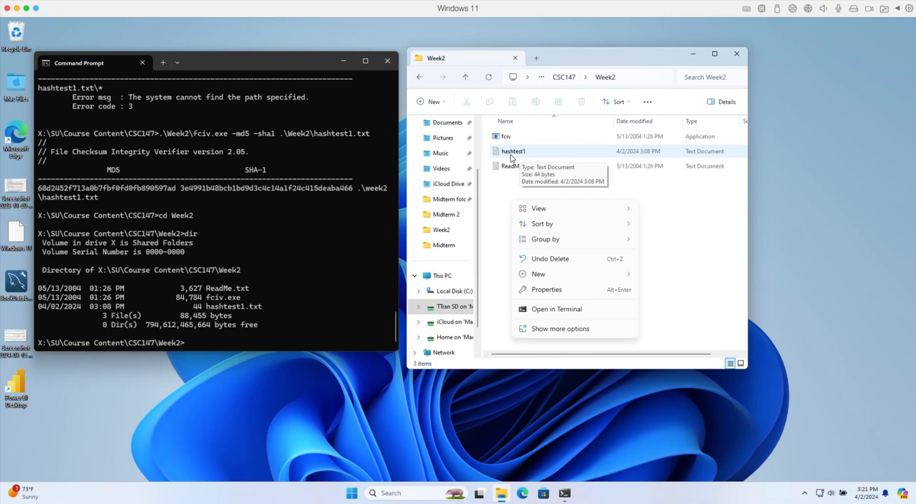
mouse_move(540, 160)
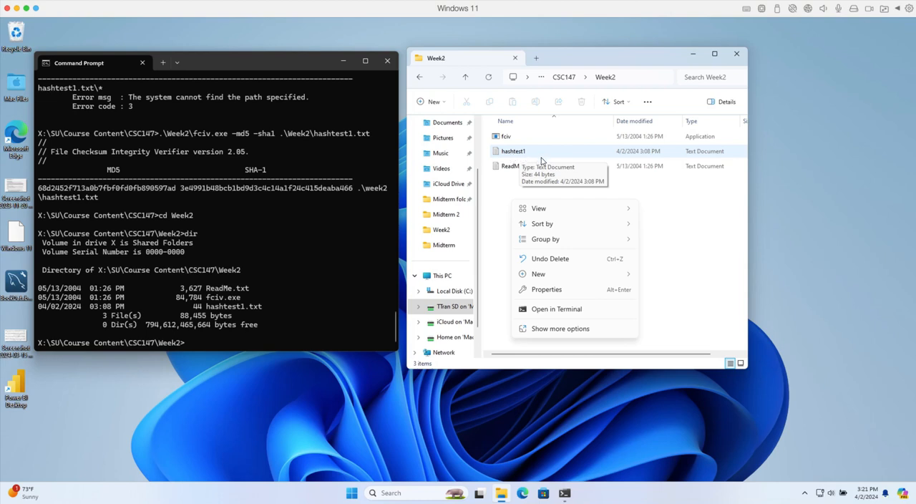
click(513, 151)
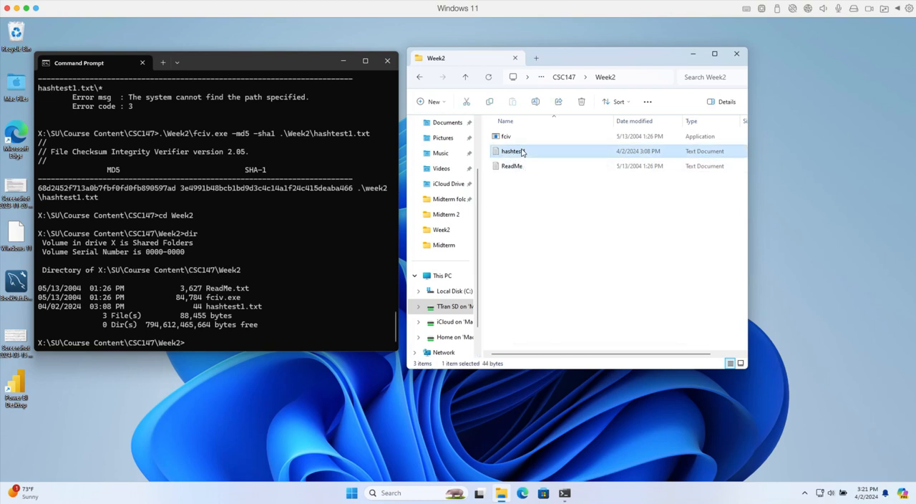
double_click(512, 152)
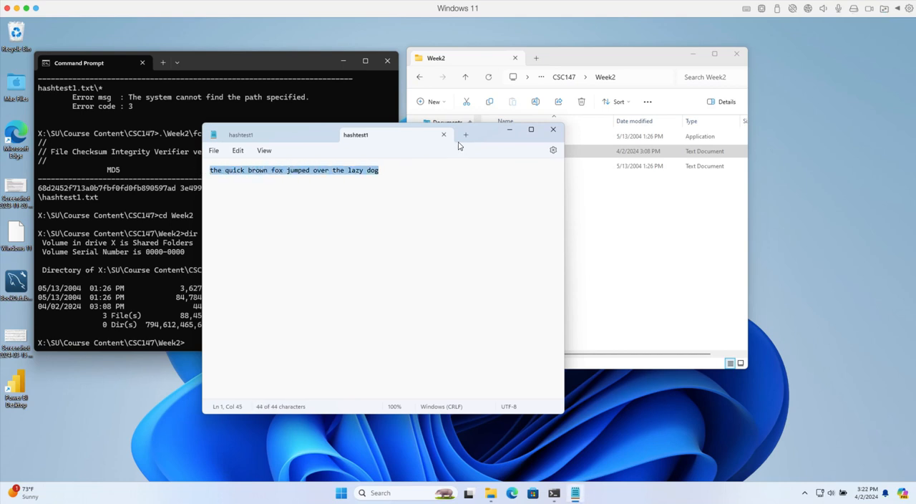
click(444, 135)
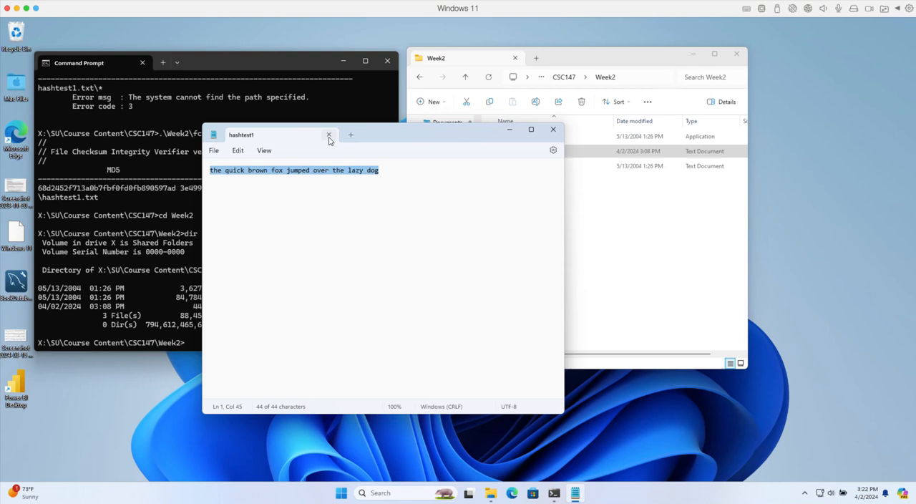
click(329, 134)
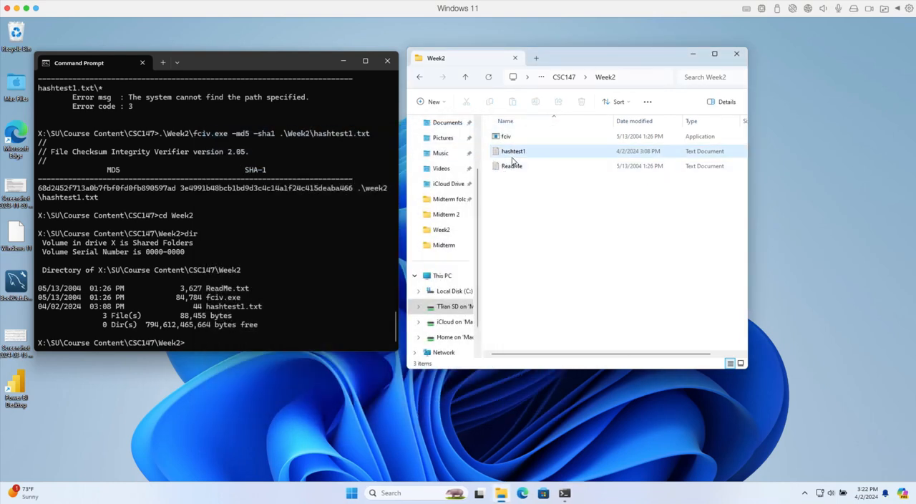
Delete the old hashtest1 and create a new text document named hashtest1 in Week2.
right_click(513, 152)
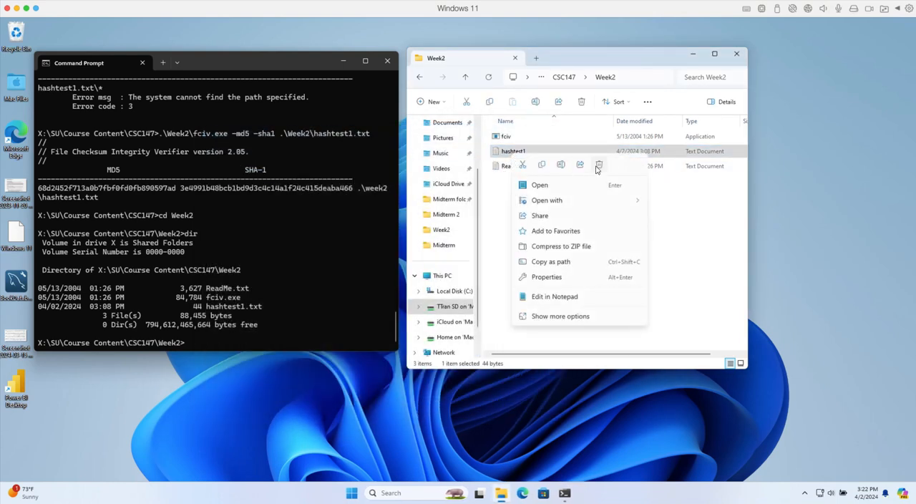
click(551, 234)
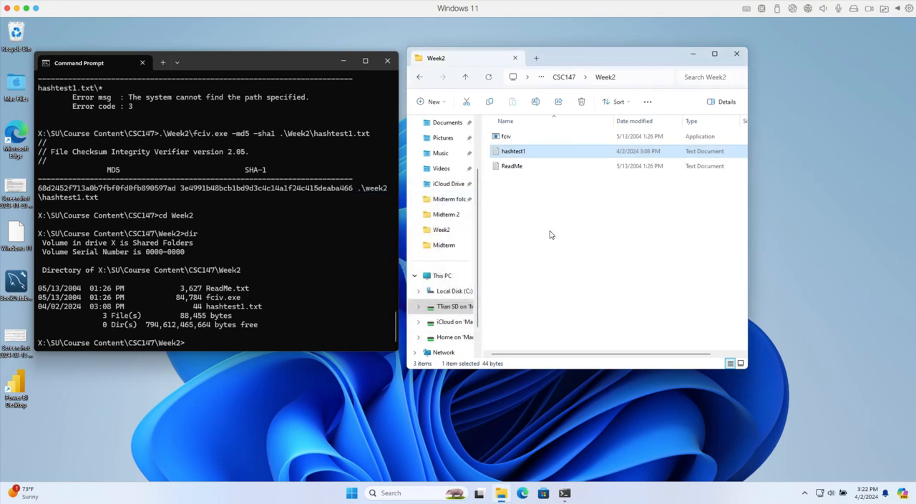
click(581, 101)
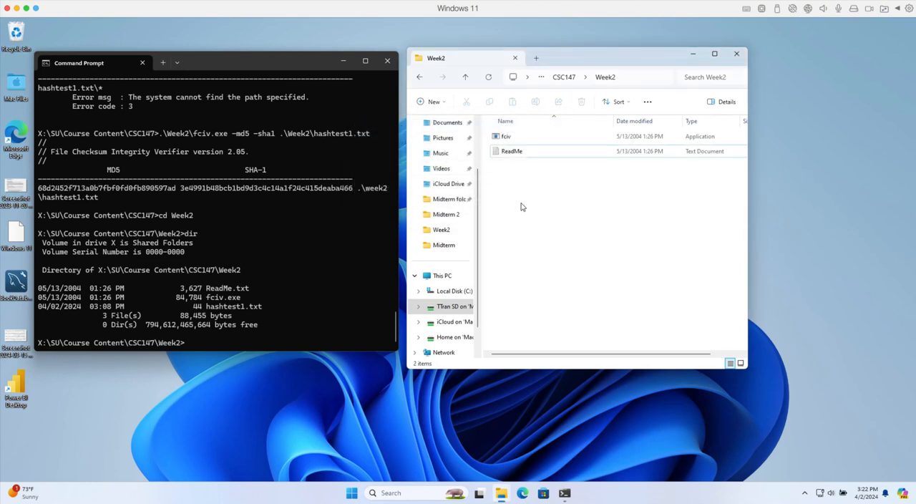
right_click(521, 206)
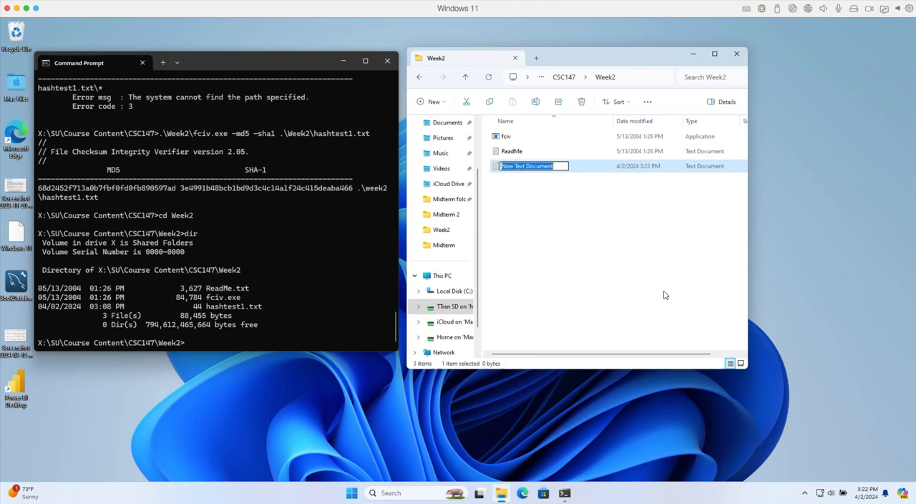
mouse_move(601, 231)
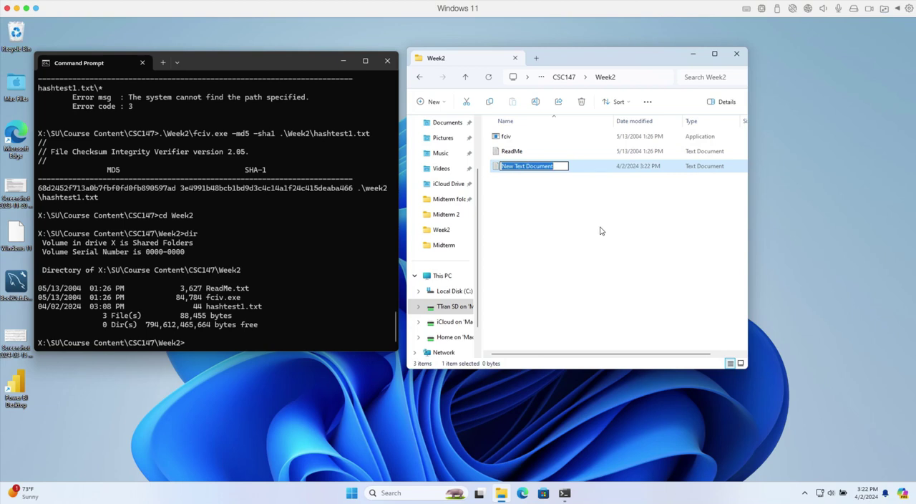
text(hashtest1)
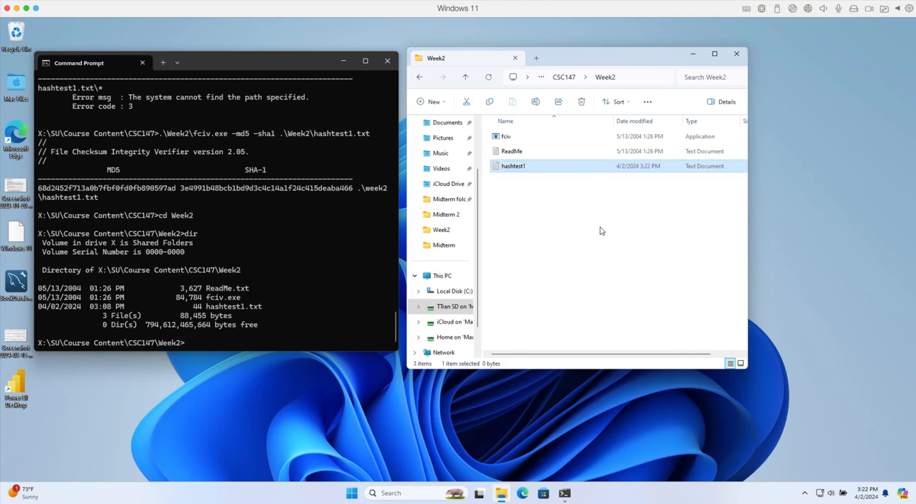
mouse_move(547, 177)
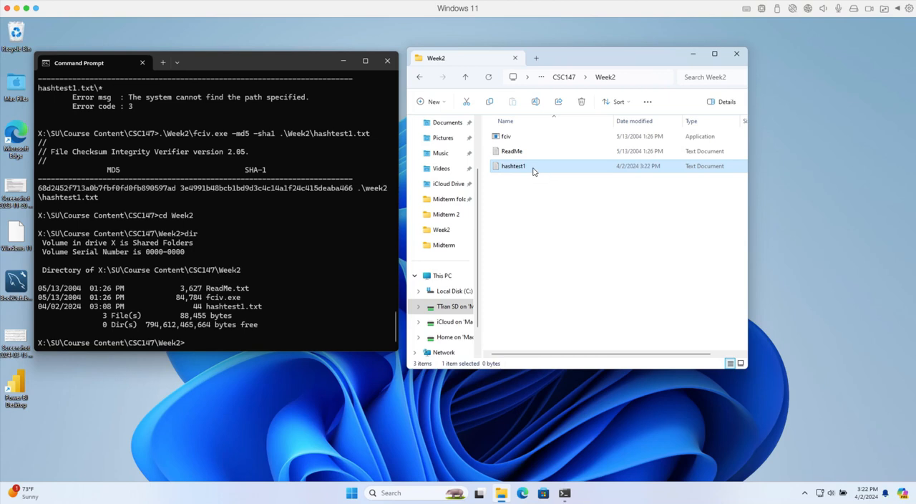
Write 'the quick brown fox jumped over the lazy dog' into the new hashtest1 and close Notepad.
double_click(513, 166)
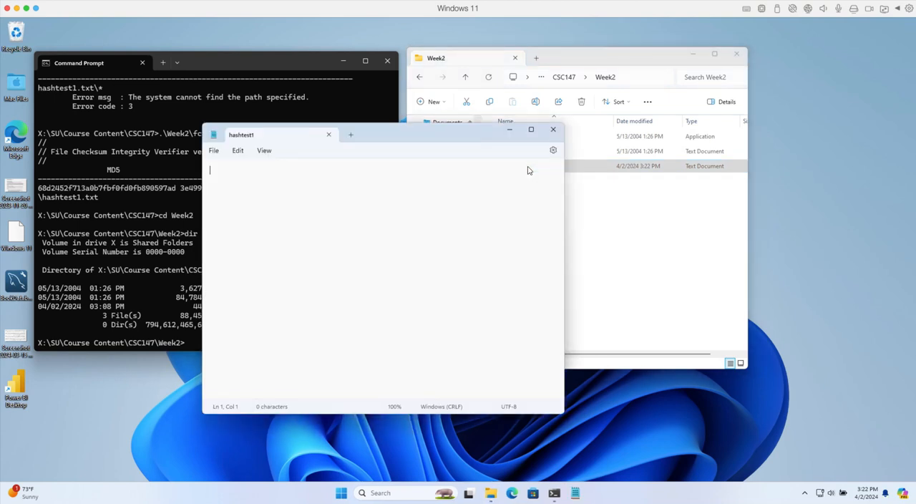
text(the quick brown fox jumped over the lazy dog)
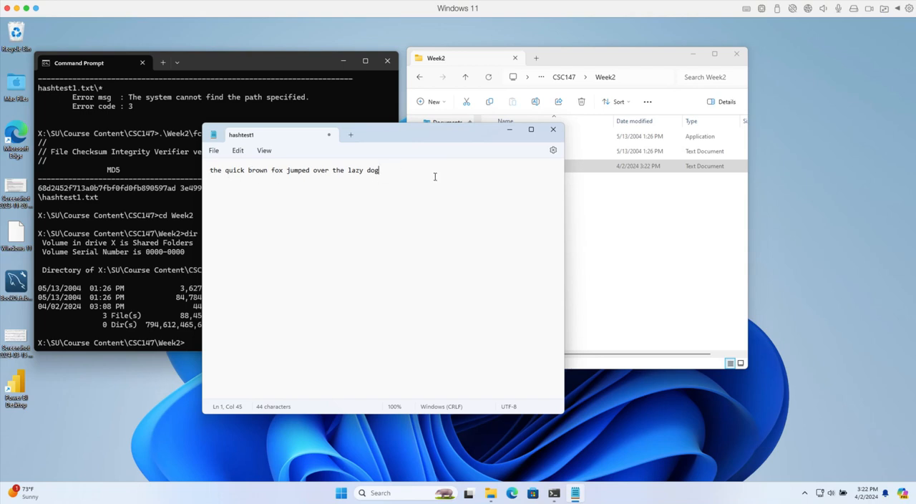
click(213, 150)
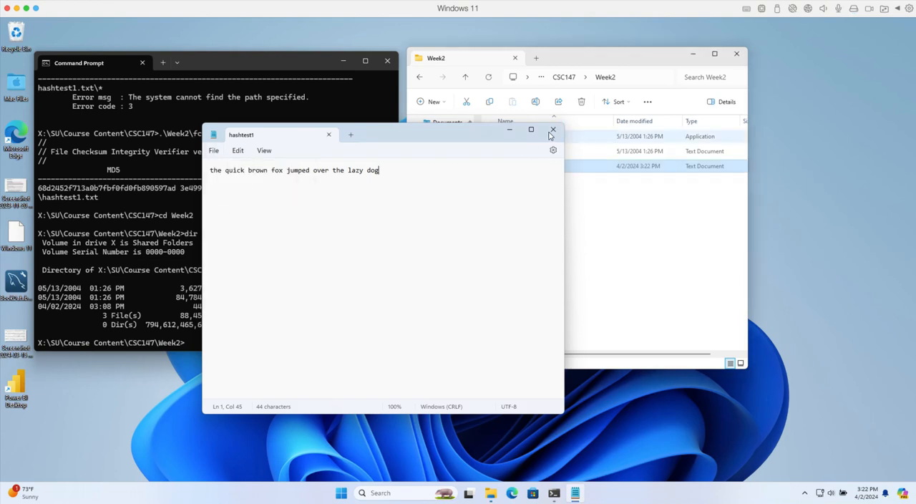
click(552, 129)
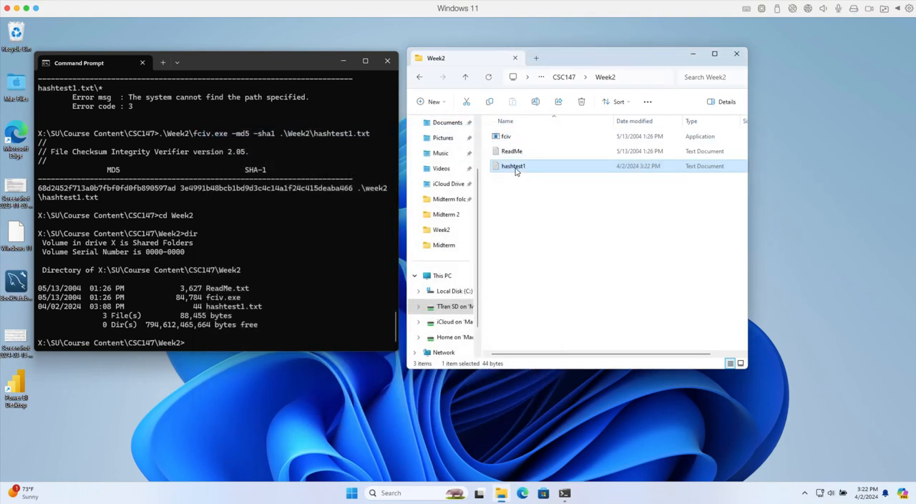
mouse_move(512, 166)
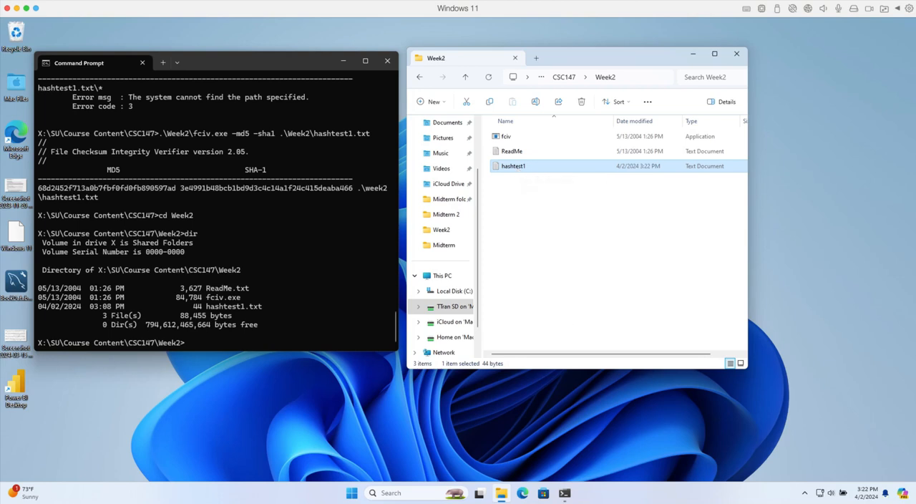
mouse_move(535, 174)
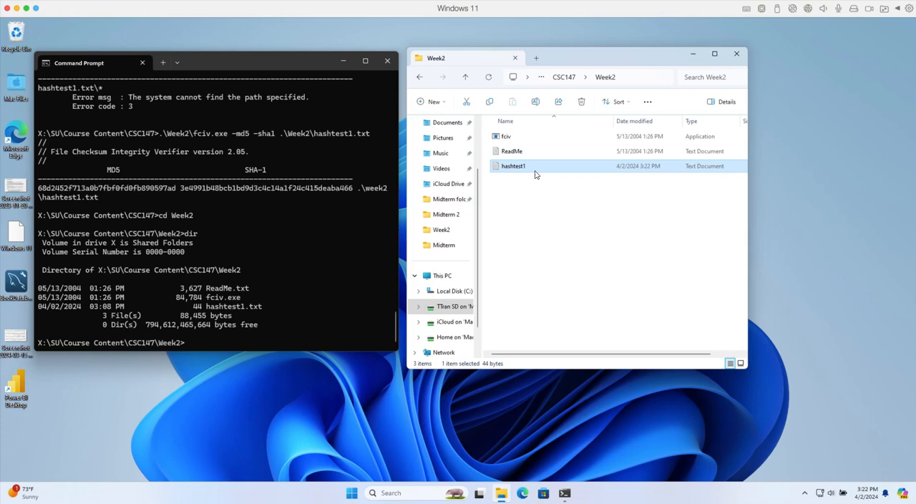
mouse_move(567, 186)
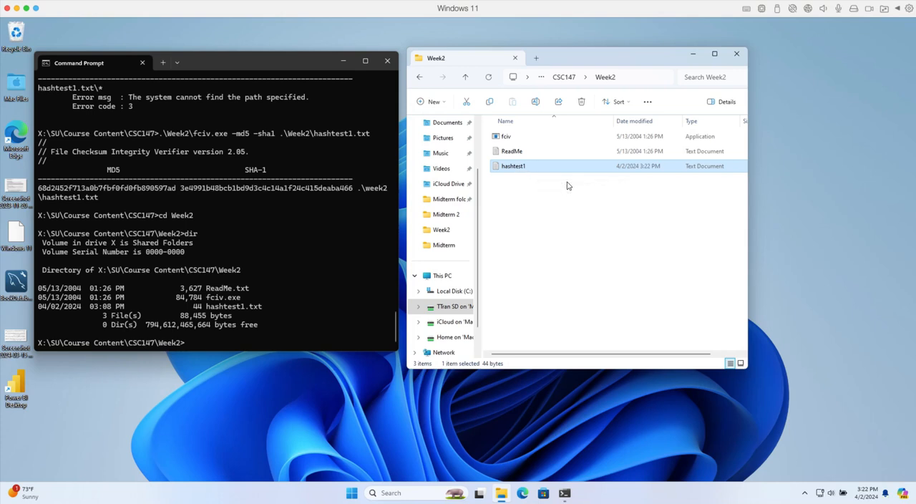
mouse_move(527, 172)
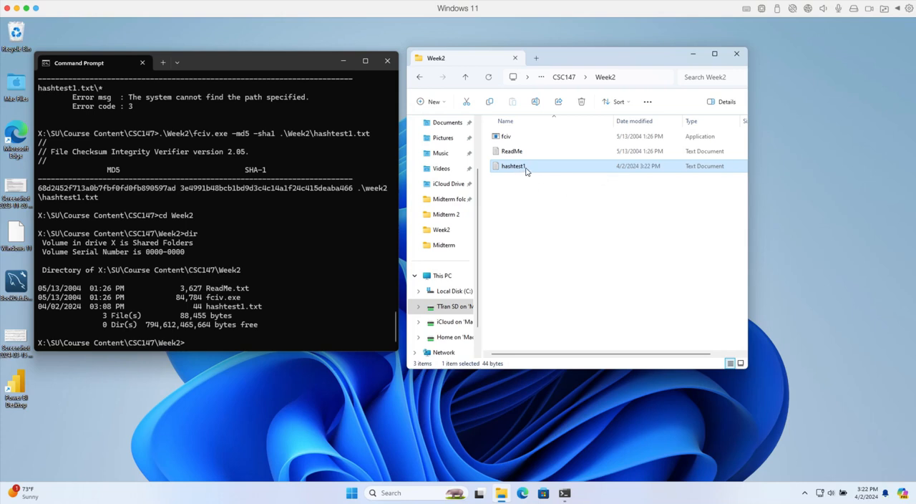
mouse_move(517, 169)
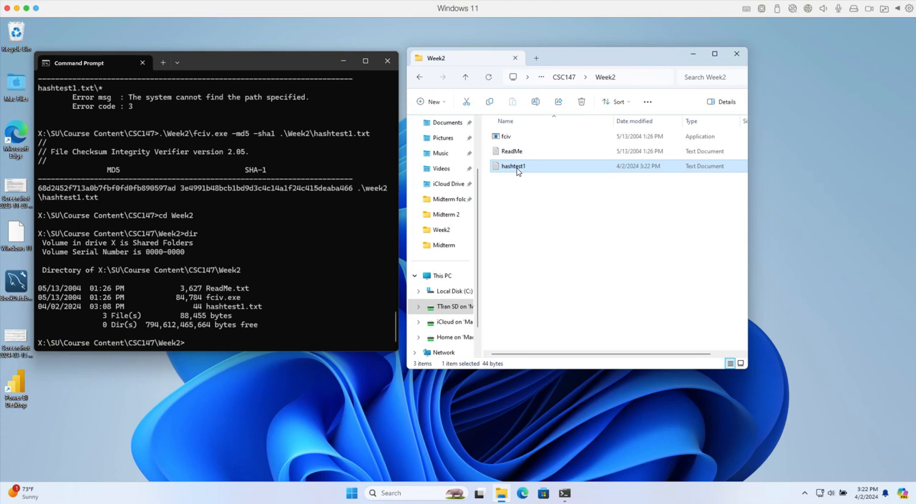
mouse_move(714, 498)
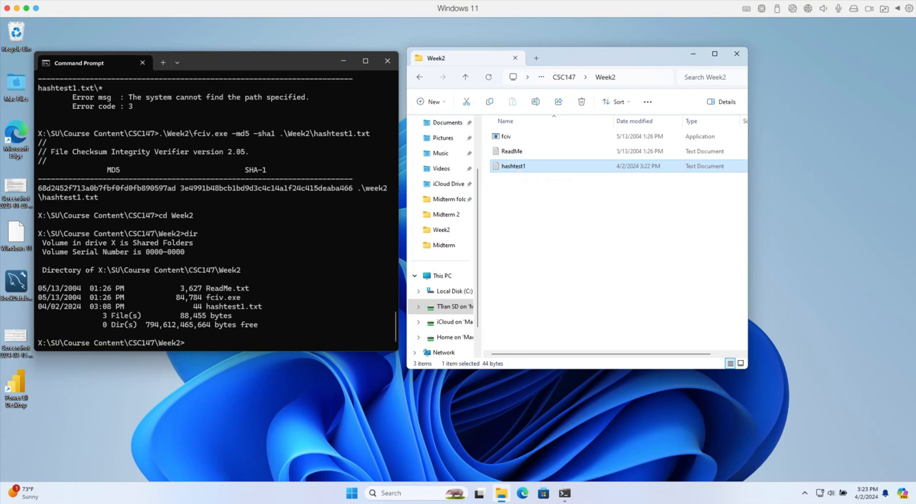
Scroll the assignment document to the FCIV -md5 -sha1 command format step.
click(524, 492)
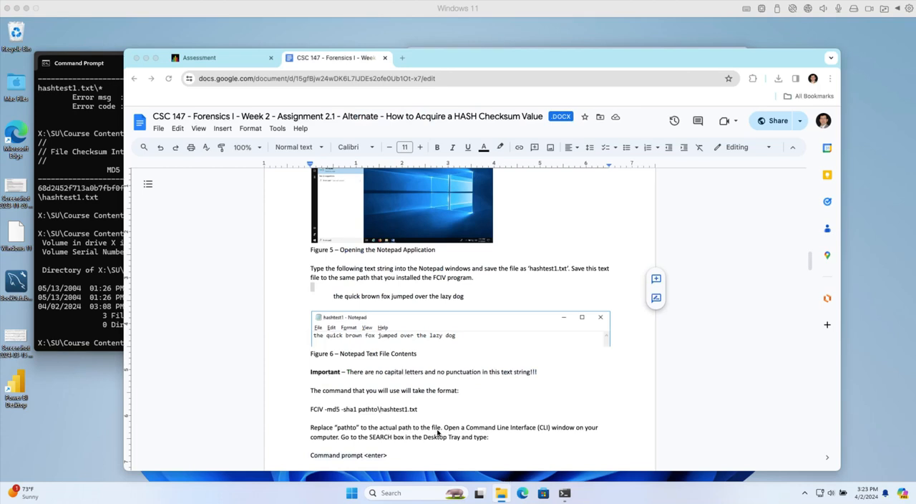
scroll(down, 3)
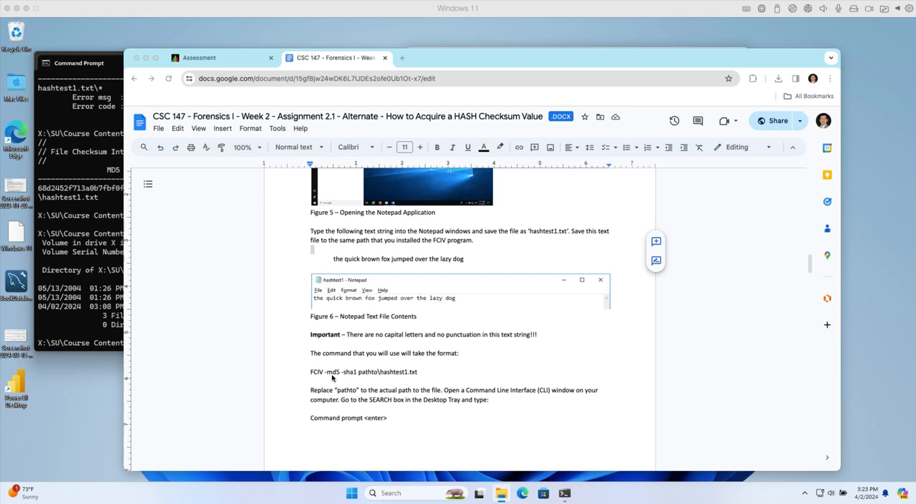
mouse_move(360, 378)
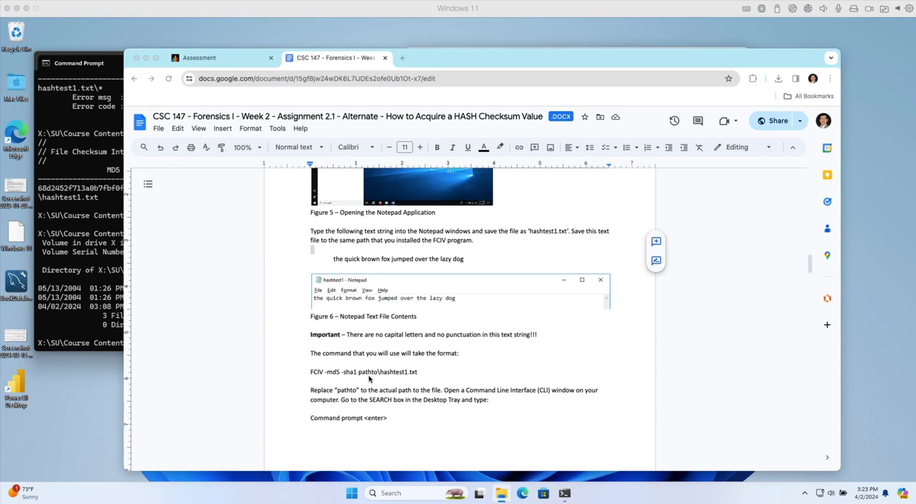
mouse_move(369, 377)
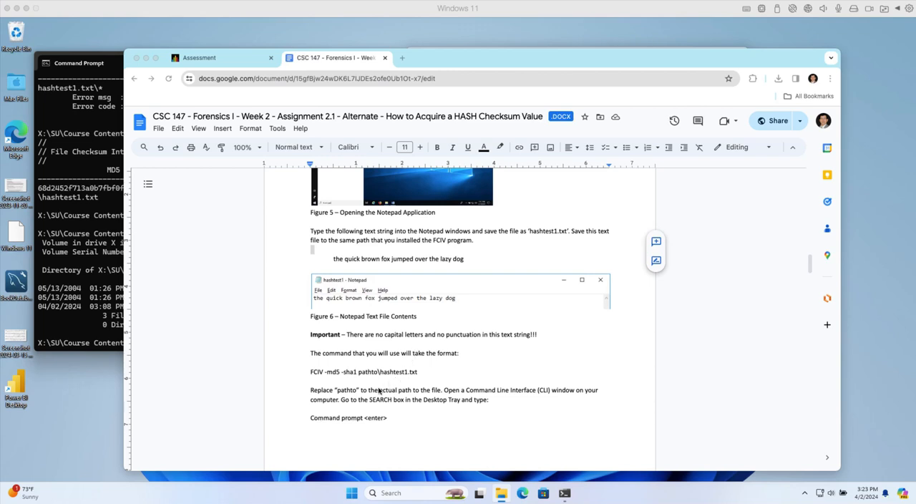
mouse_move(312, 381)
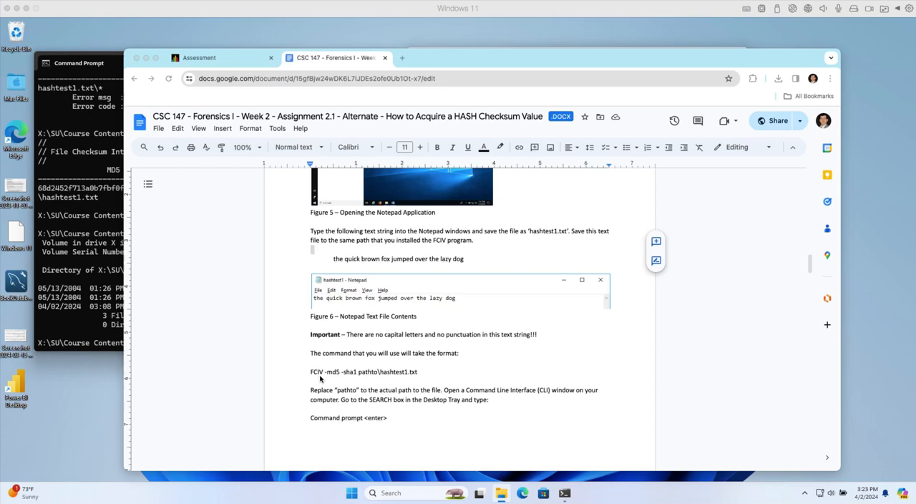
mouse_move(407, 375)
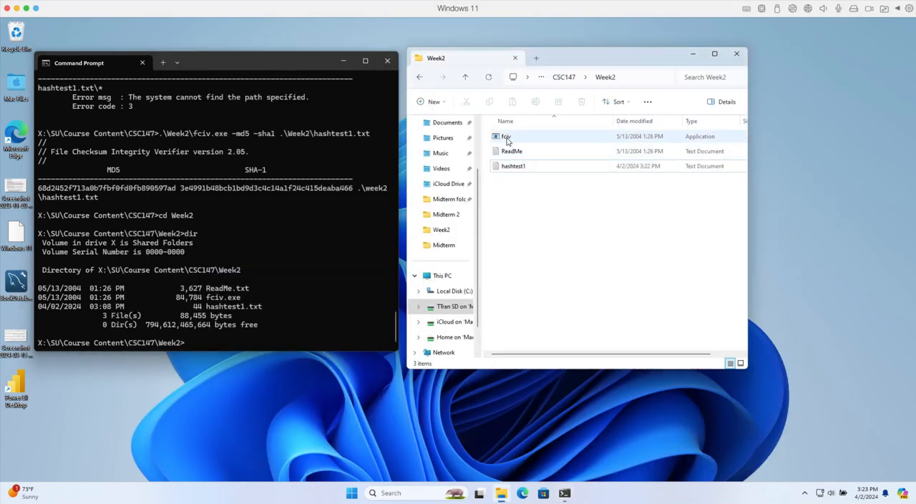
mouse_move(512, 144)
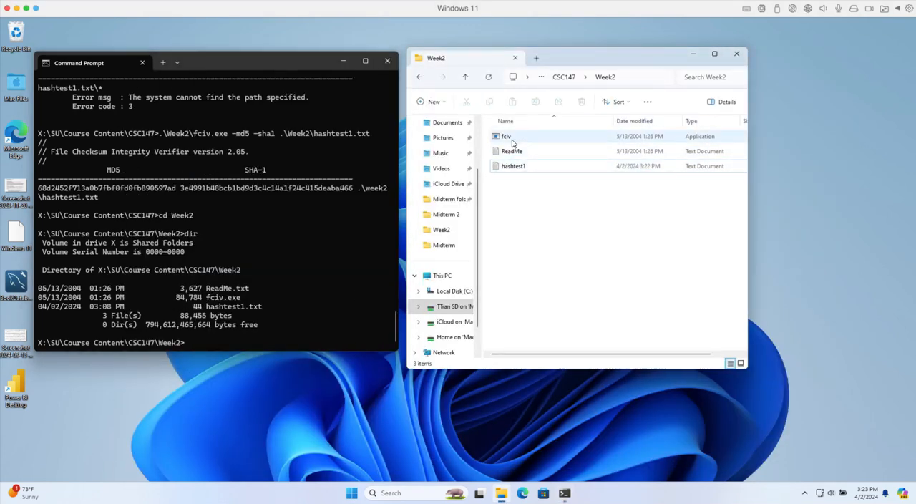
Close the old Command Prompt window and search for Command Prompt again.
click(311, 332)
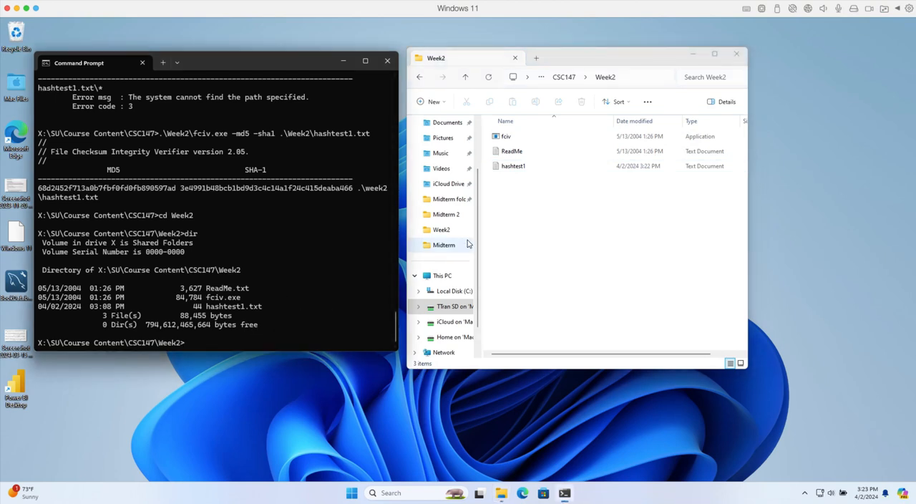
mouse_move(355, 398)
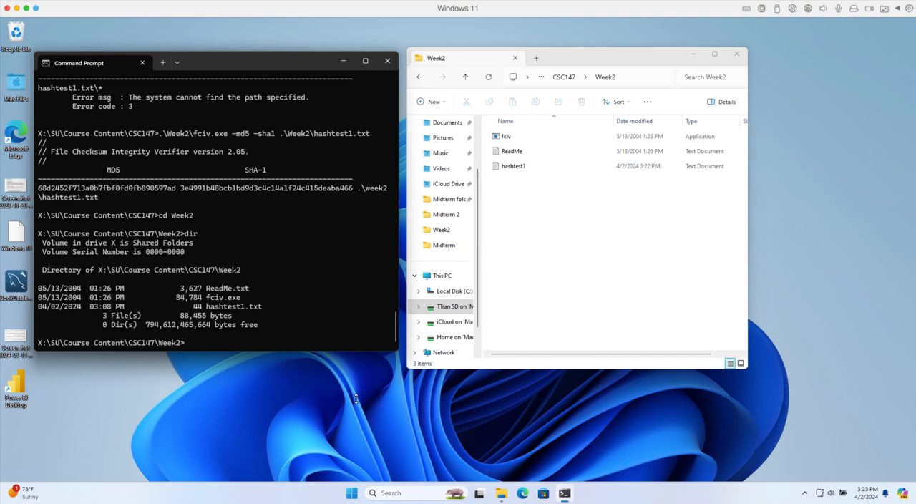
text(Command Prompt)
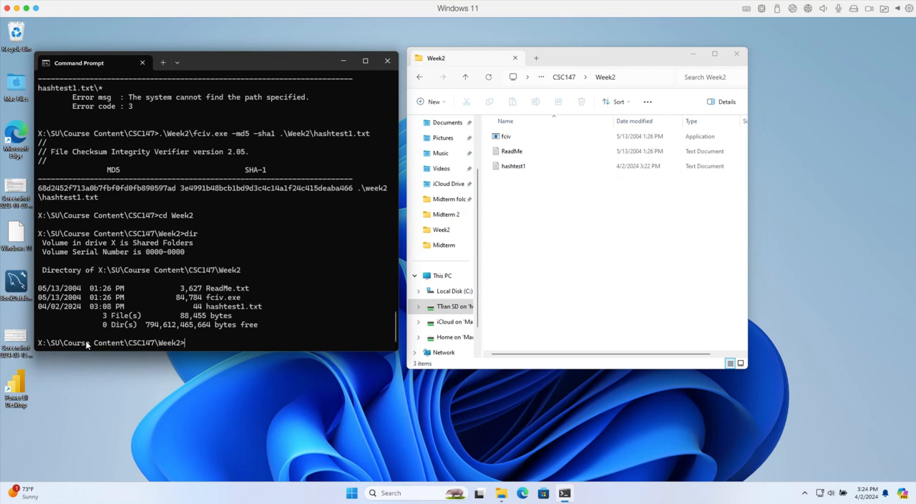
mouse_move(93, 346)
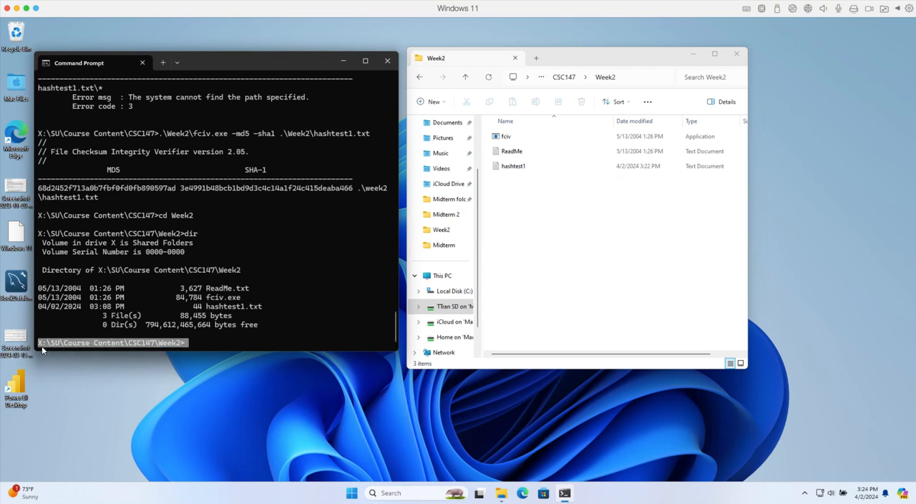
mouse_move(441, 166)
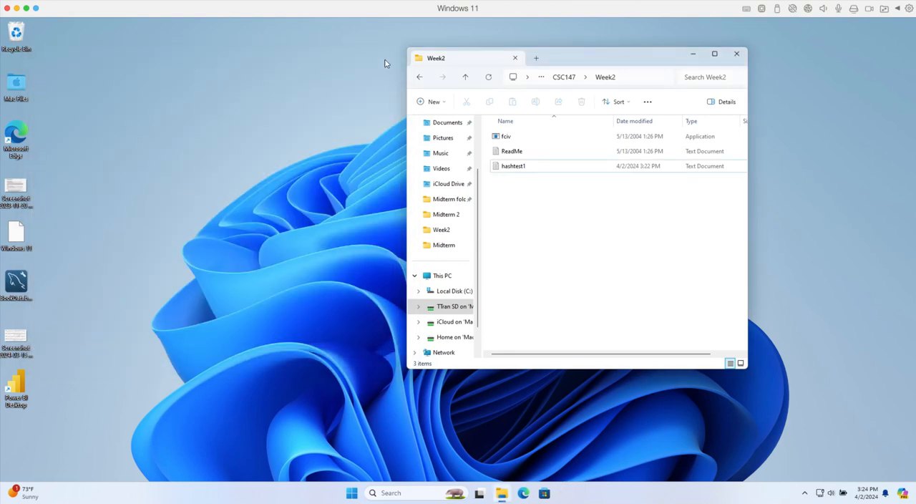
Launch Command Prompt and navigate to X:\SU\Course Content\CSC147.
click(400, 492)
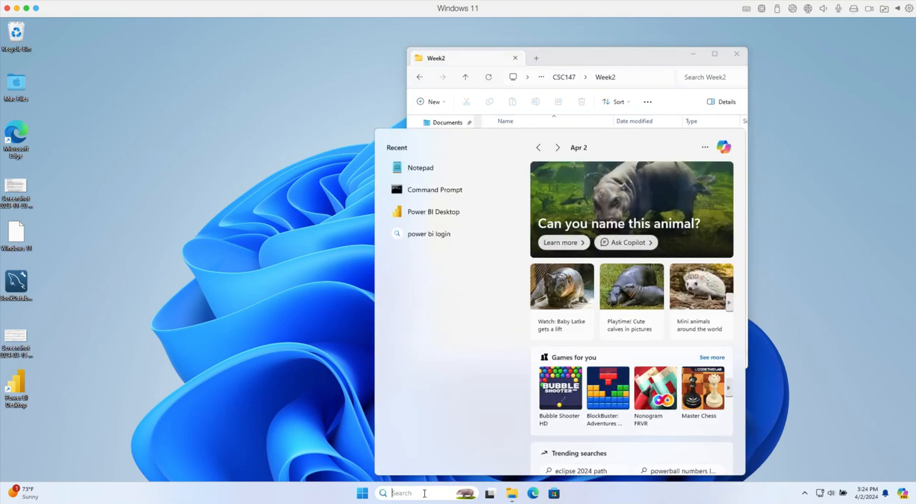
text(cm)
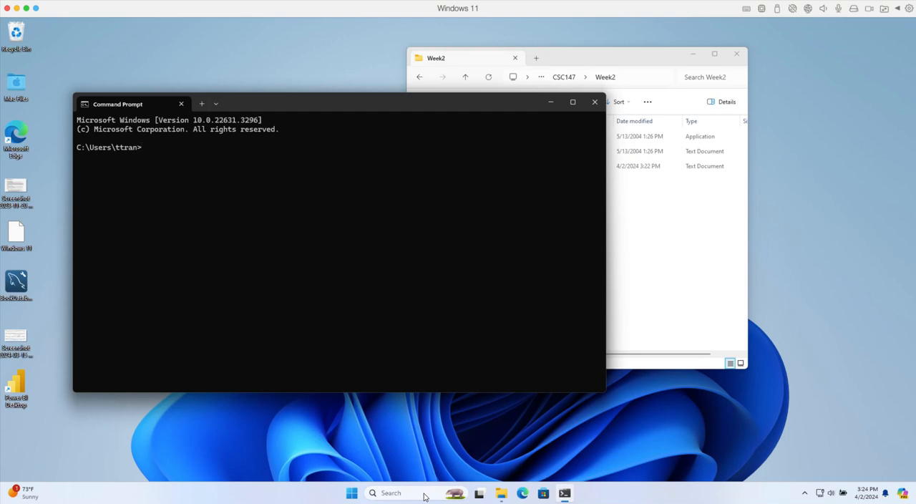
text(X:)
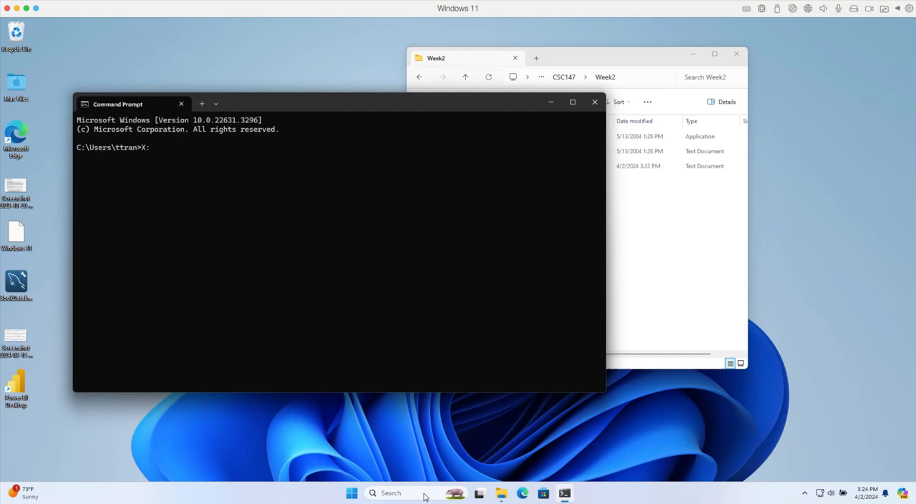
key(Return)
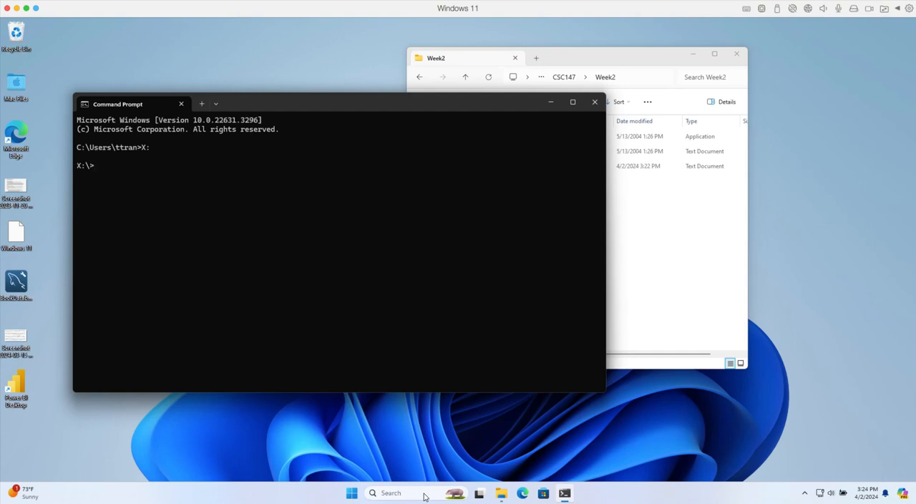
text(cd SU)
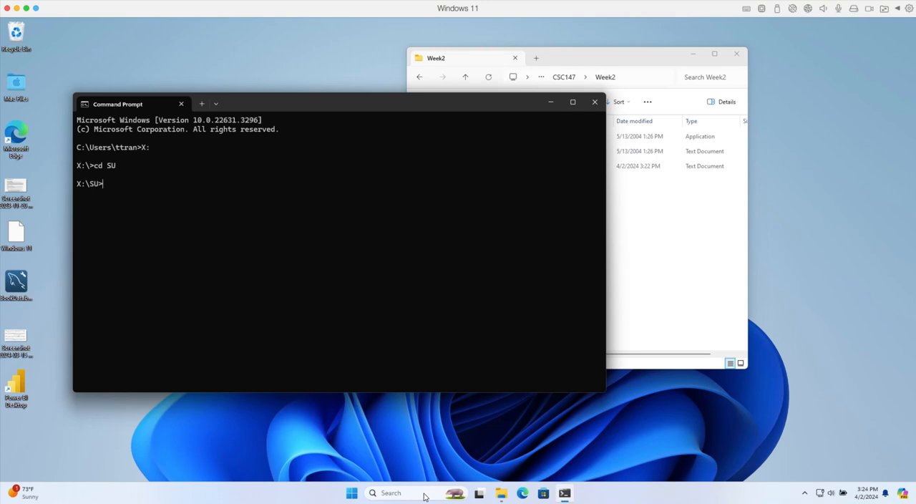
text(cd Course Content")
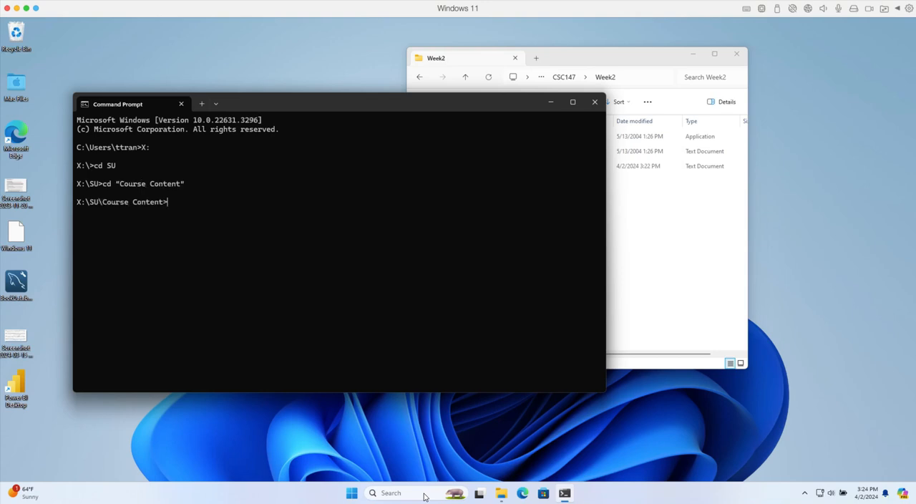
text(cd CSC147)
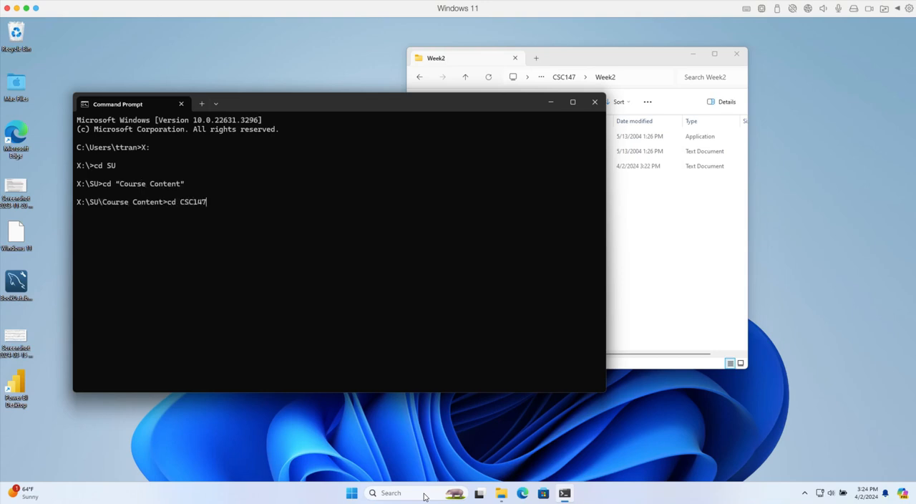
mouse_move(410, 286)
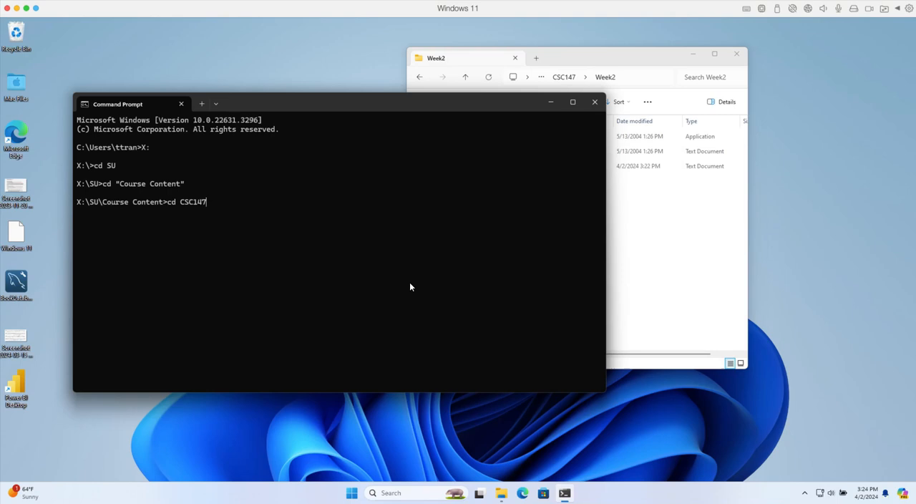
mouse_move(185, 208)
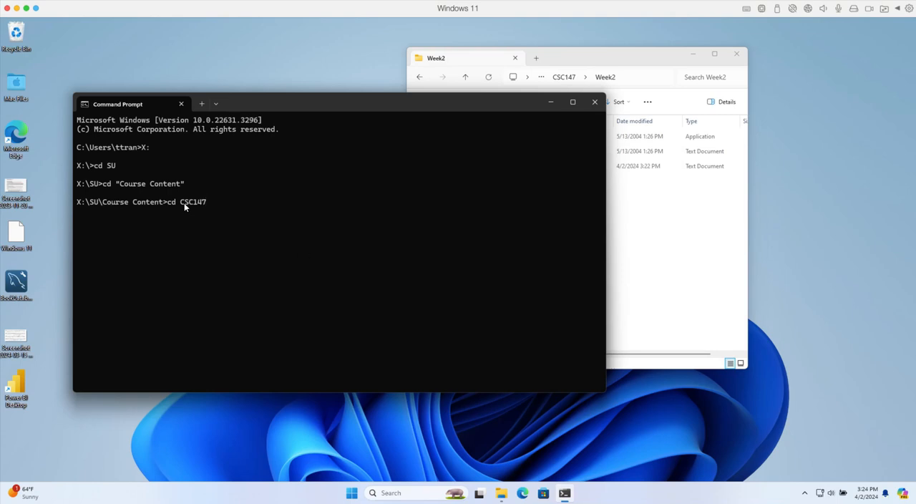
mouse_move(191, 212)
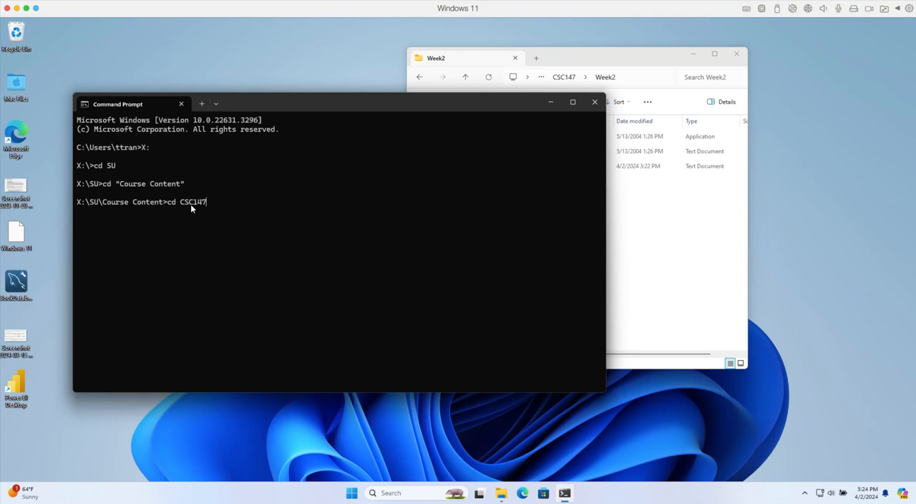
mouse_move(239, 198)
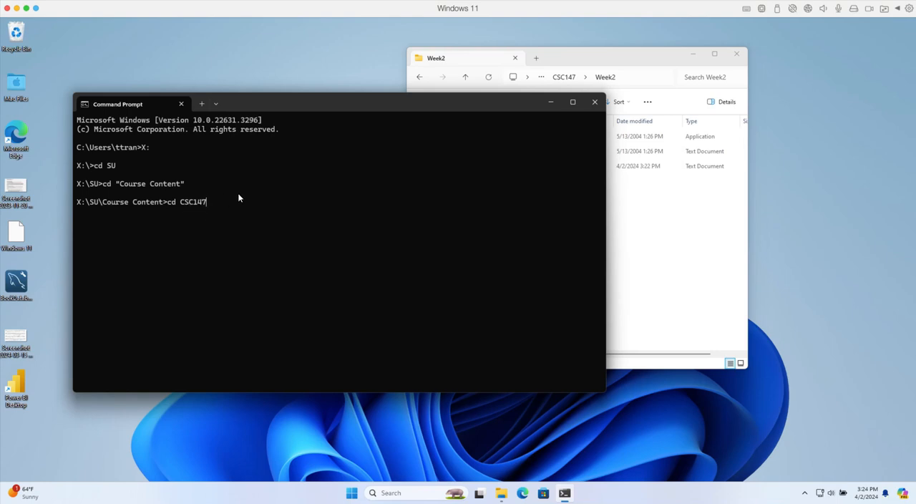
mouse_move(232, 214)
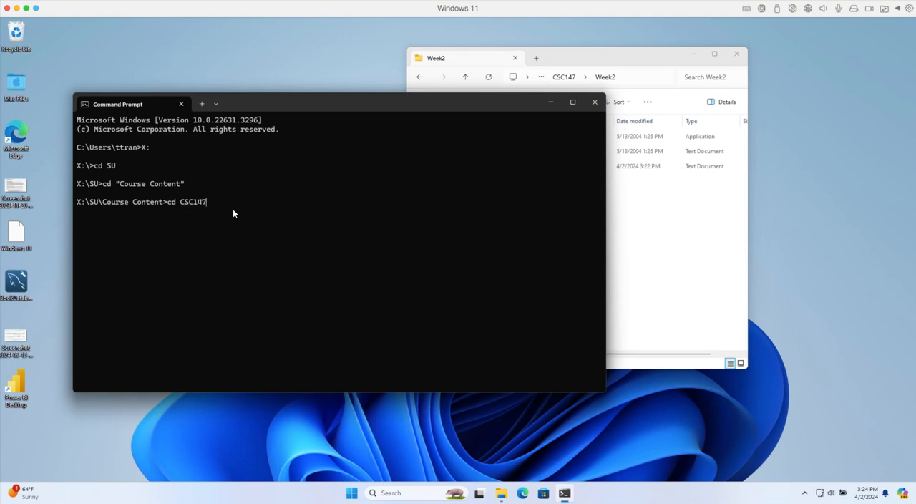
key(Return)
text(dir)
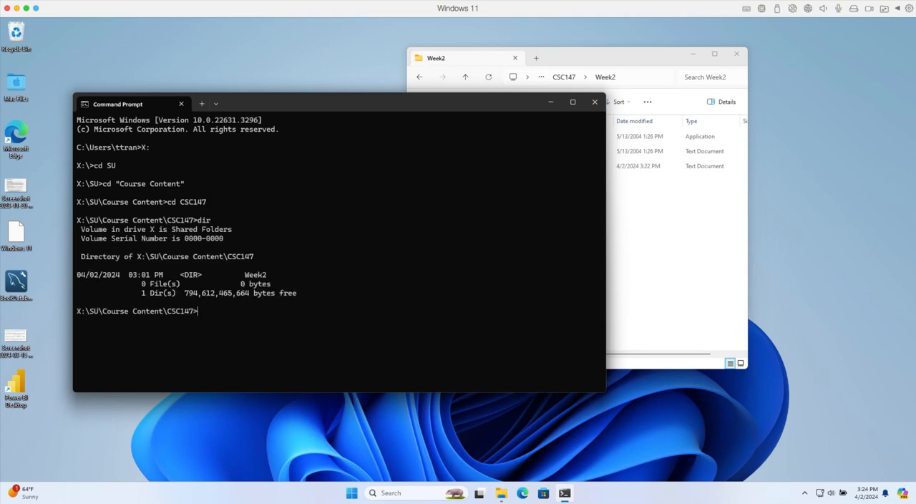
mouse_move(249, 281)
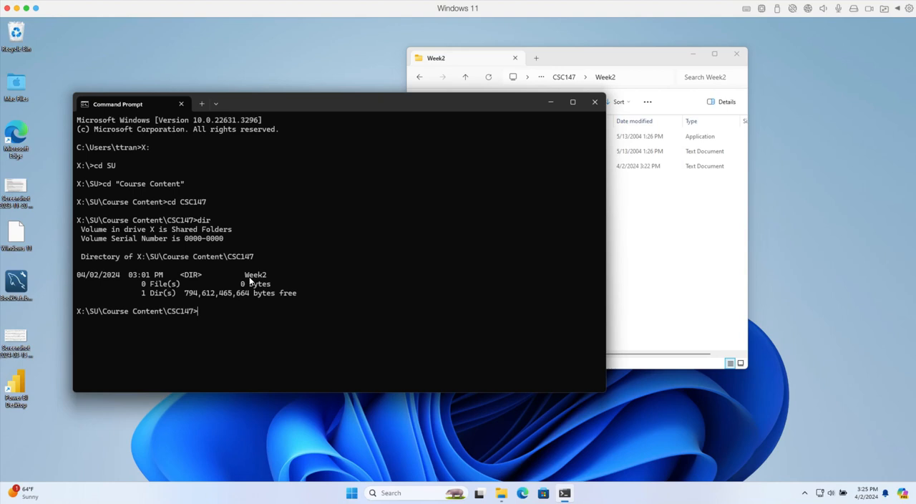
mouse_move(622, 181)
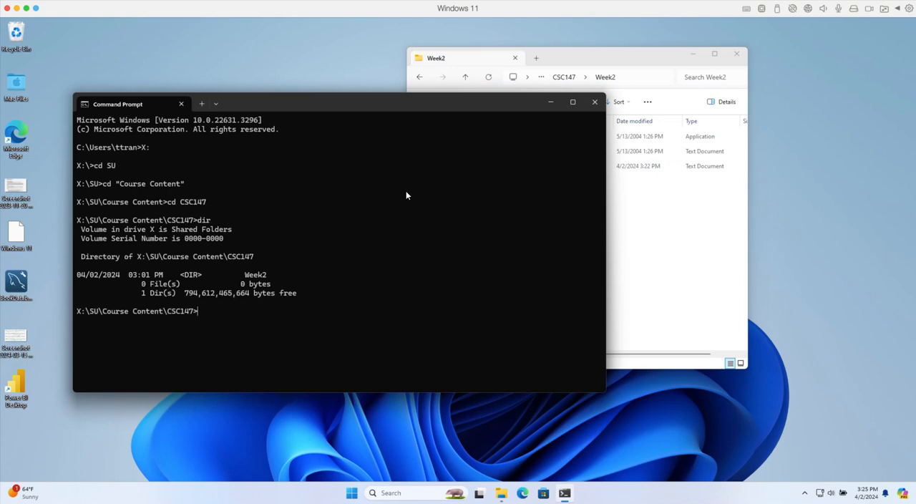
mouse_move(257, 328)
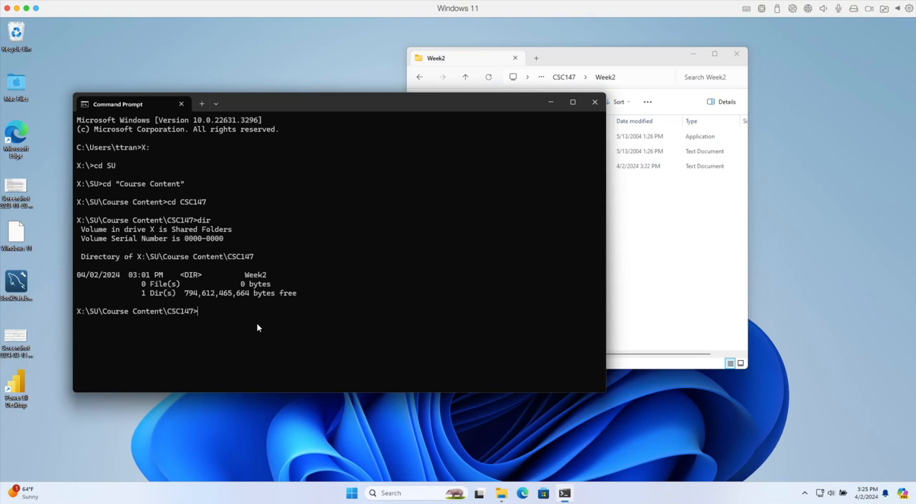
Enter the Week2 folder and list ReadMe, fciv.exe and hashtest1 with dir.
text(cd)
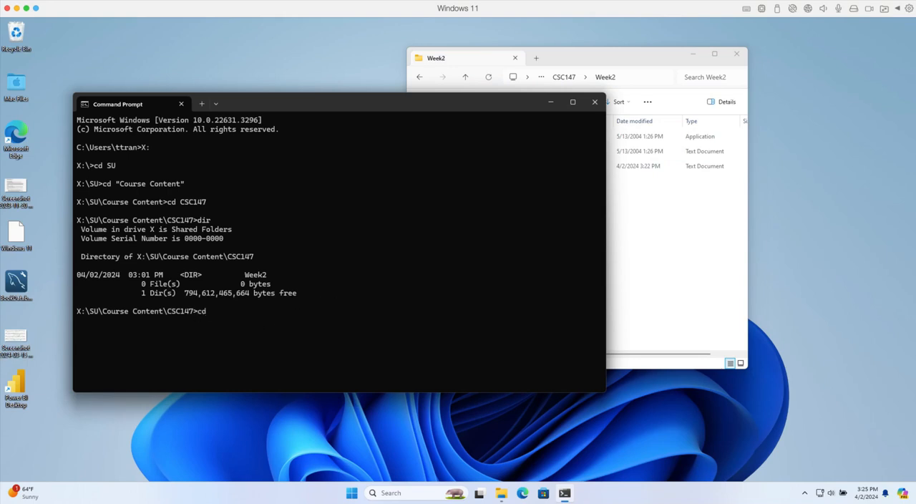
text(Week)
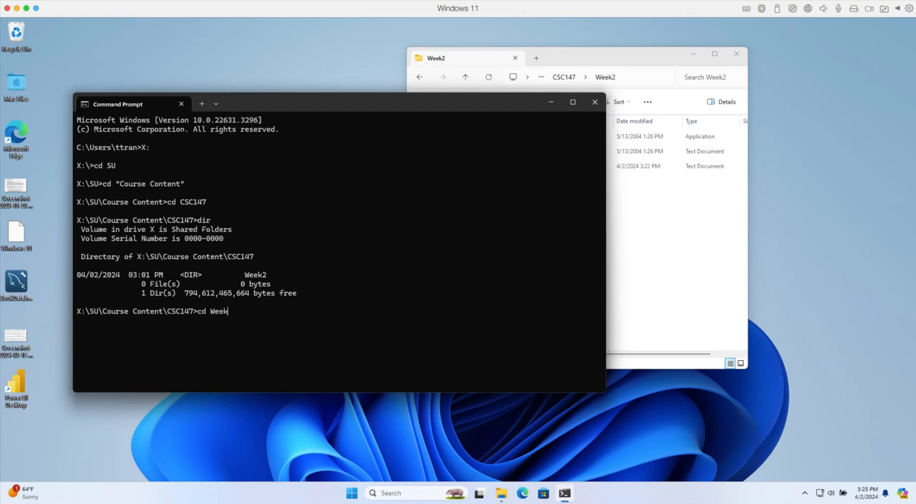
key(Return)
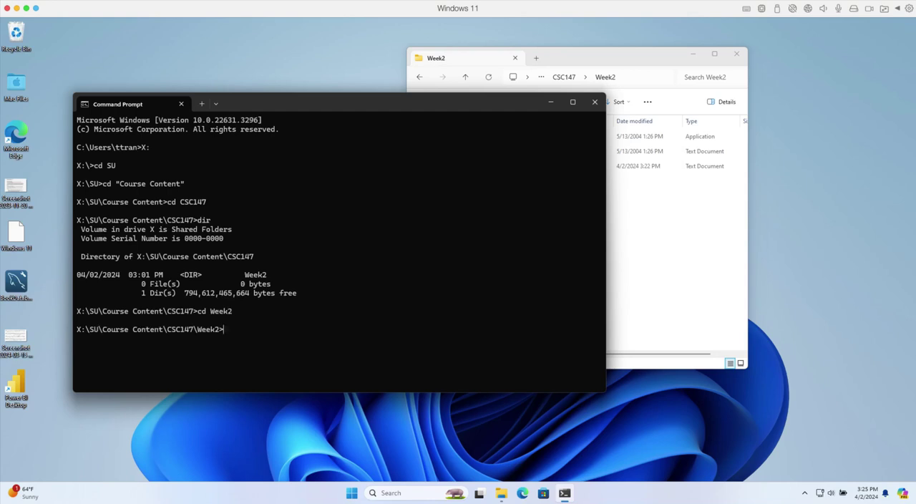
text(dir)
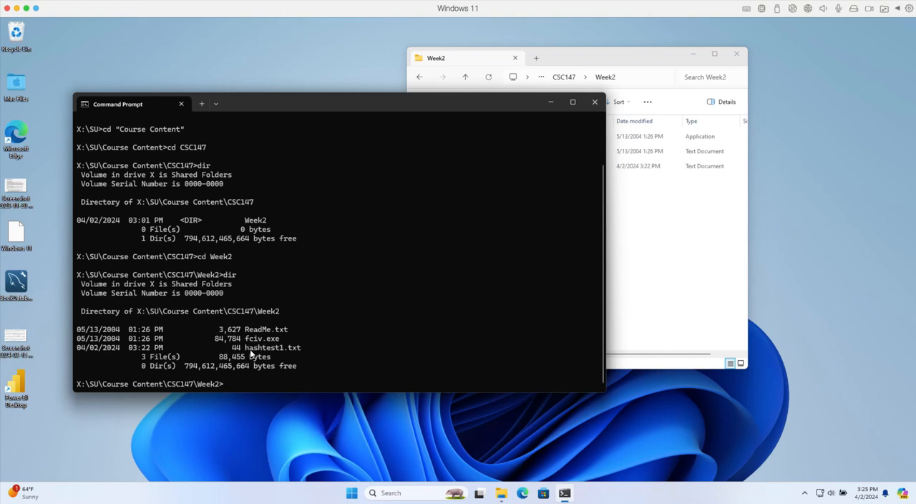
mouse_move(274, 356)
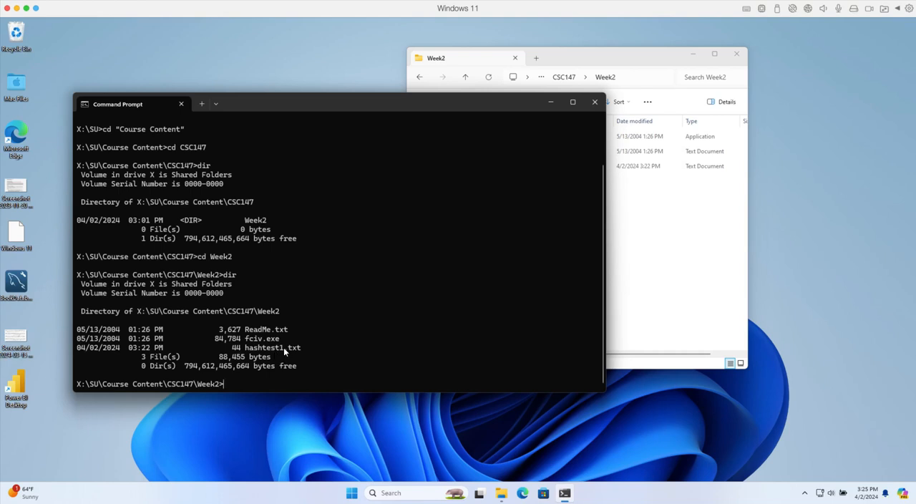
mouse_move(667, 331)
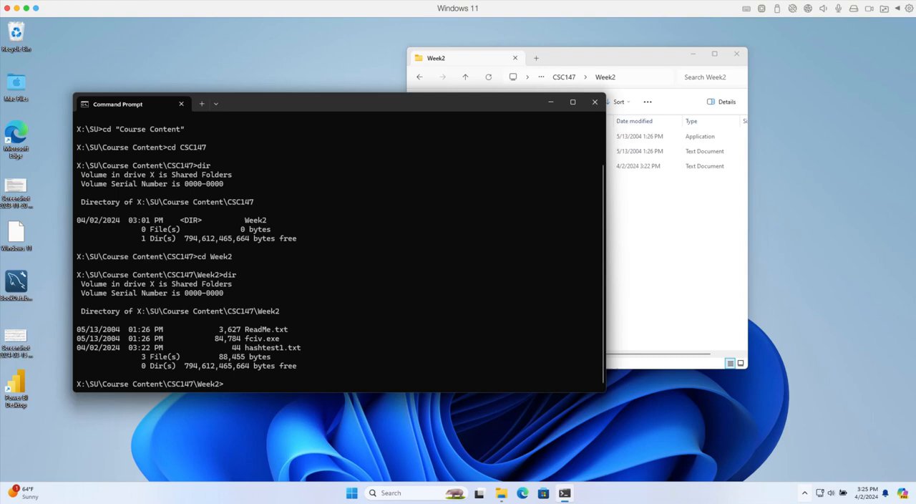
mouse_move(804, 492)
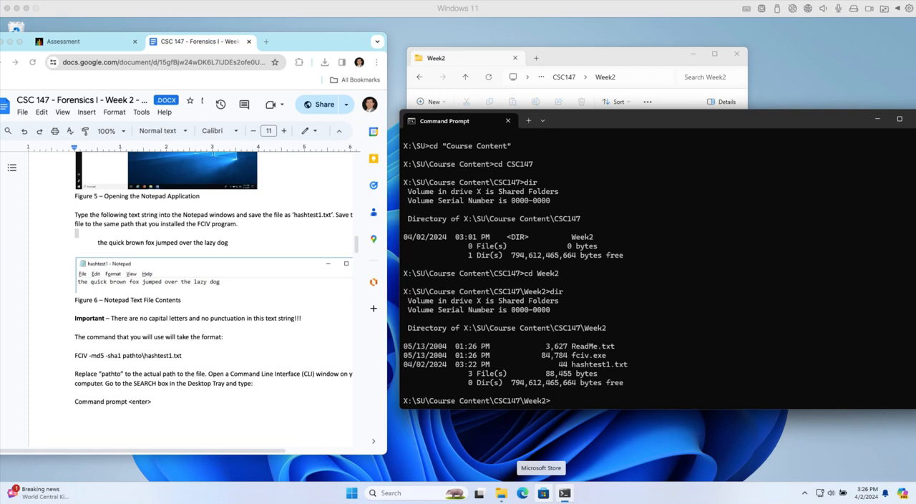
mouse_move(38, 498)
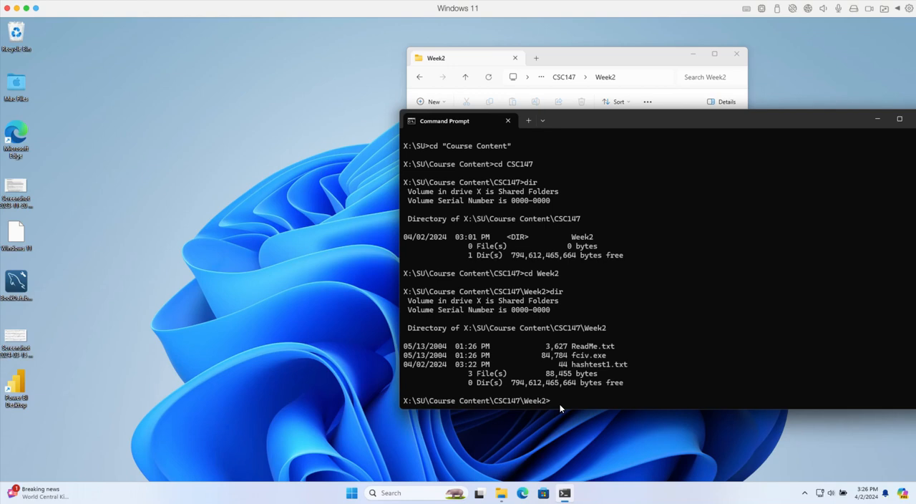
Enter 'fciv -md5 -sha1' at the Week2 prompt without running it yet.
text(fciv -)
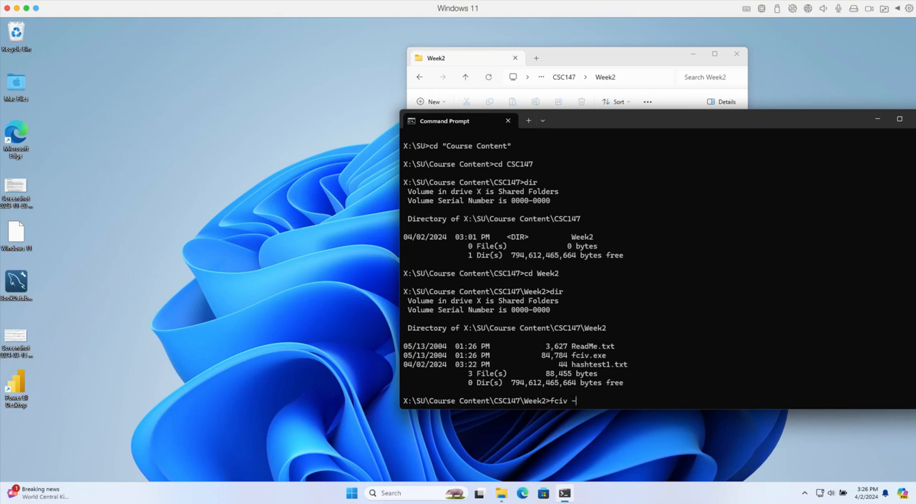
text(md5)
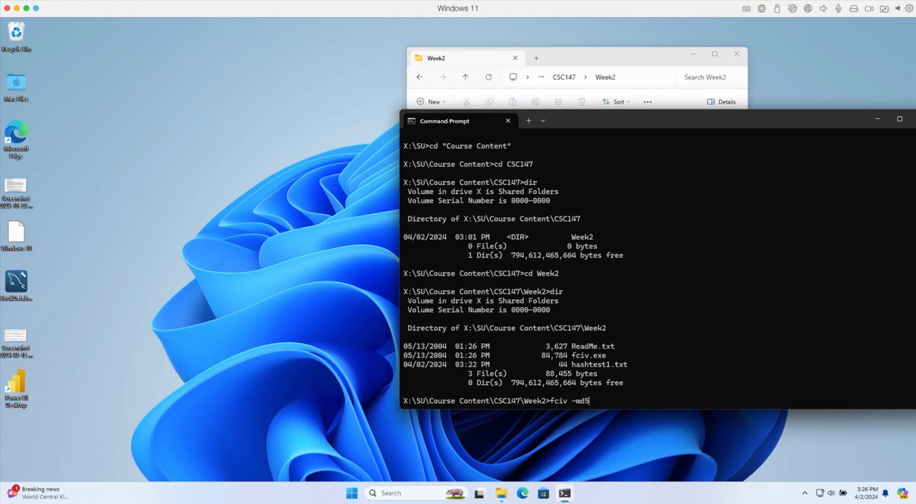
text(-sha1)
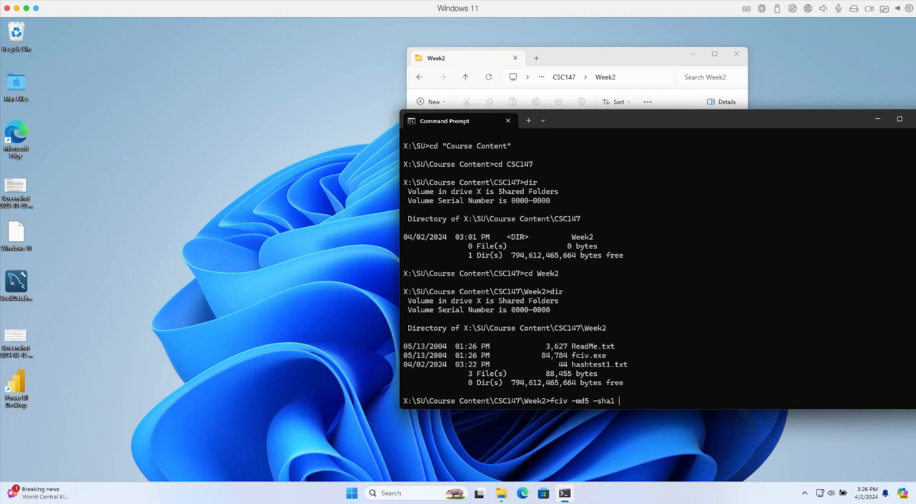
mouse_move(564, 492)
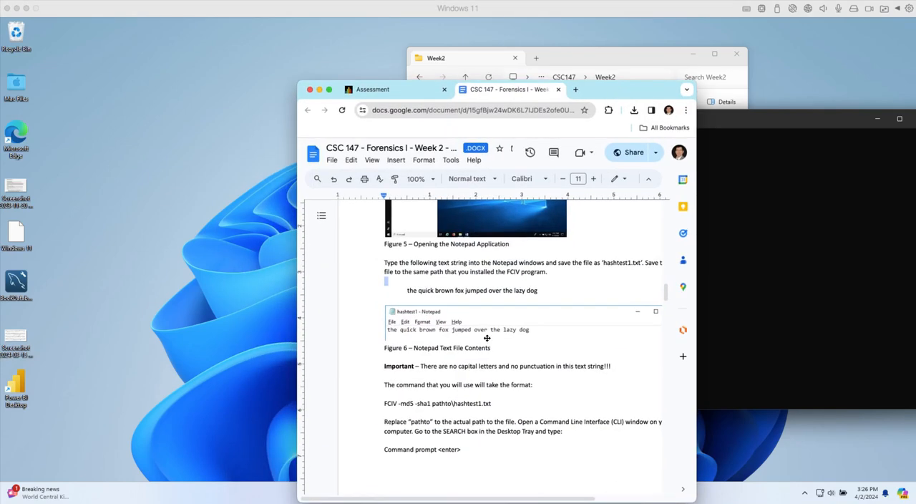
mouse_move(454, 405)
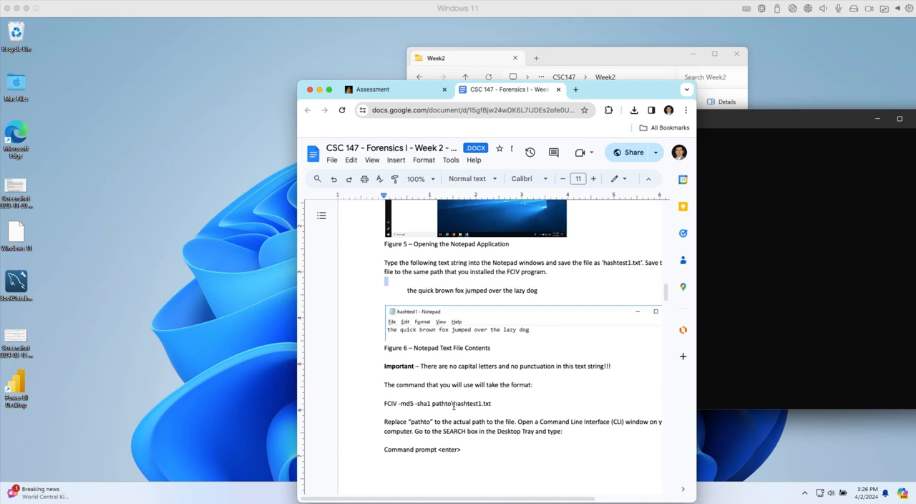
Highlight the 'pathto' placeholder in the FCIV command format in the Google Doc.
double_click(441, 403)
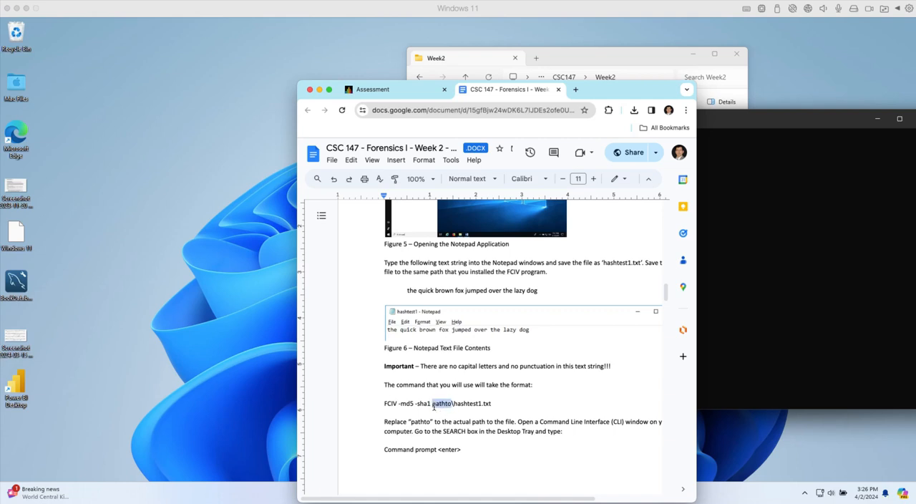
click(453, 404)
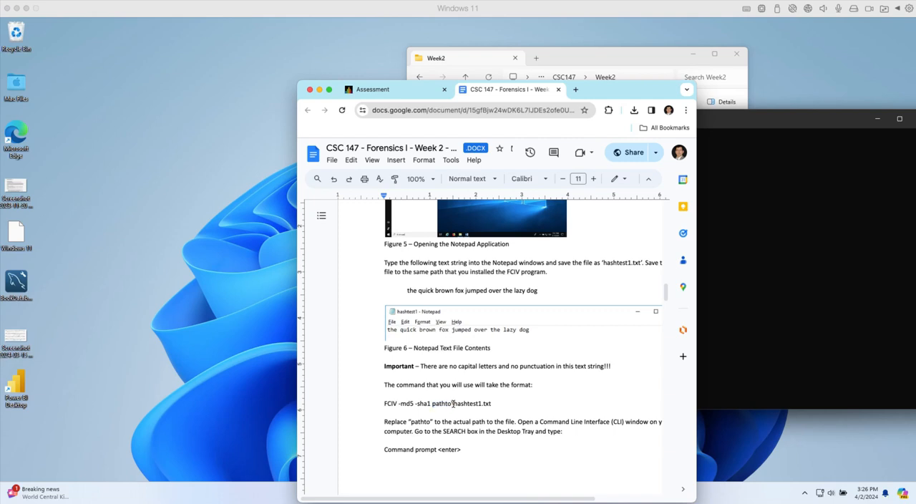
double_click(472, 404)
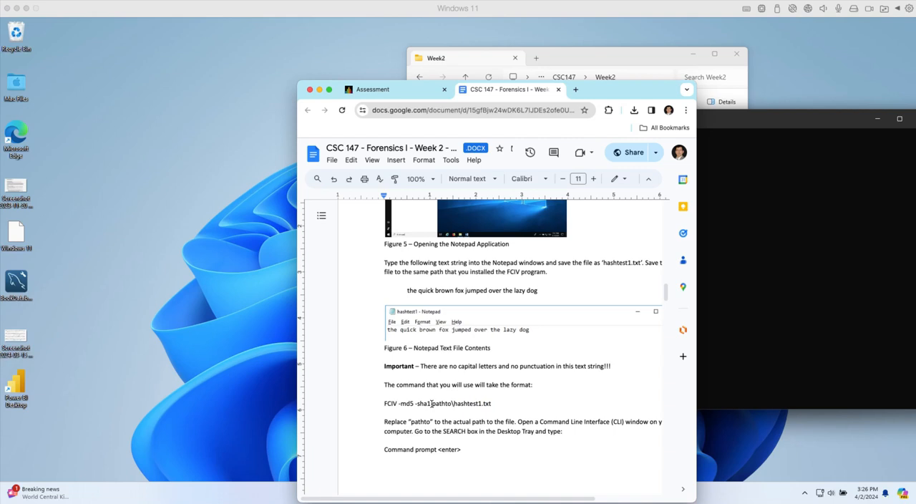
double_click(441, 403)
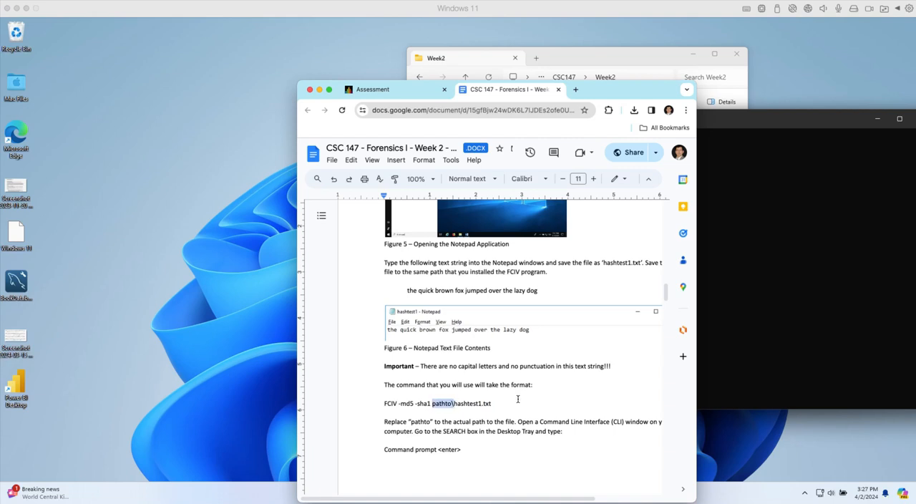
mouse_move(719, 329)
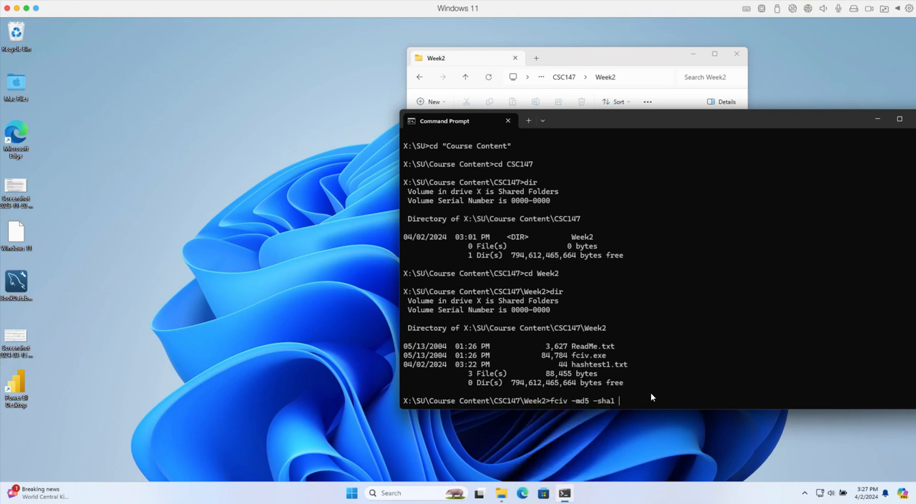
Run 'fciv -md5 -sha1 hashtest1.txt' to display the file's MD5 and SHA-1 checksums.
text(hashtest1.txt)
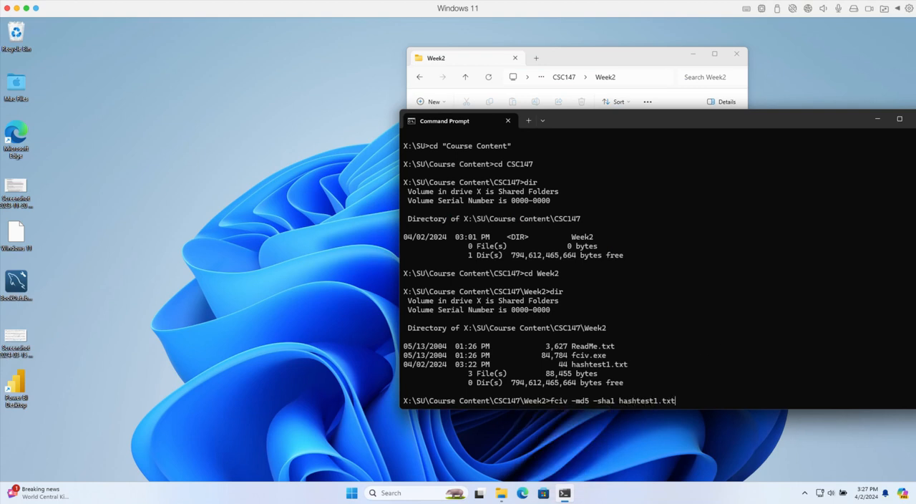
mouse_move(625, 407)
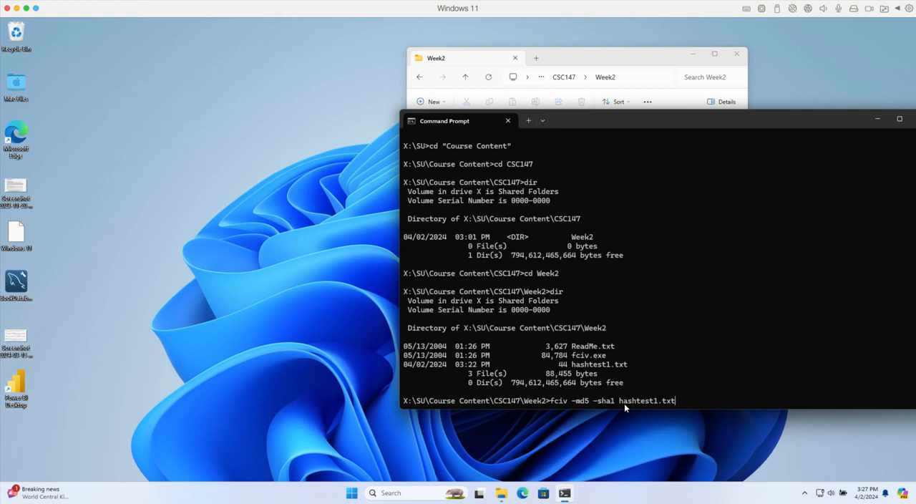
mouse_move(624, 407)
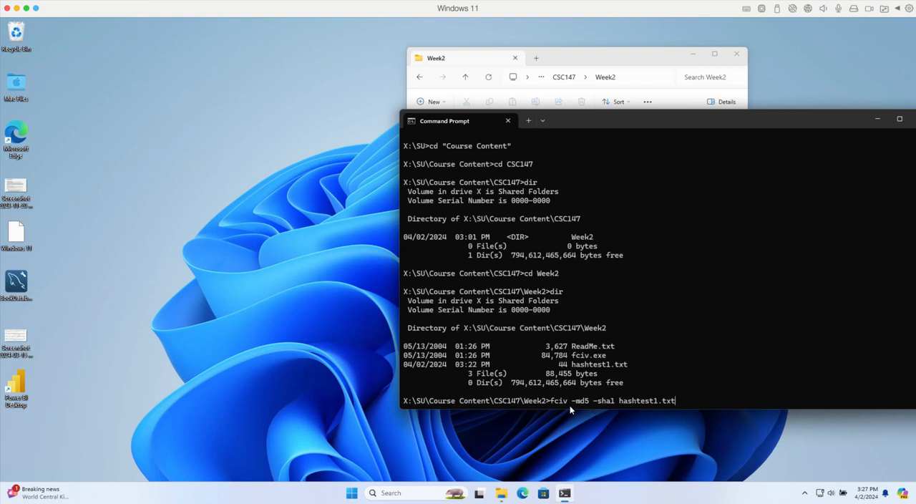
key(Return)
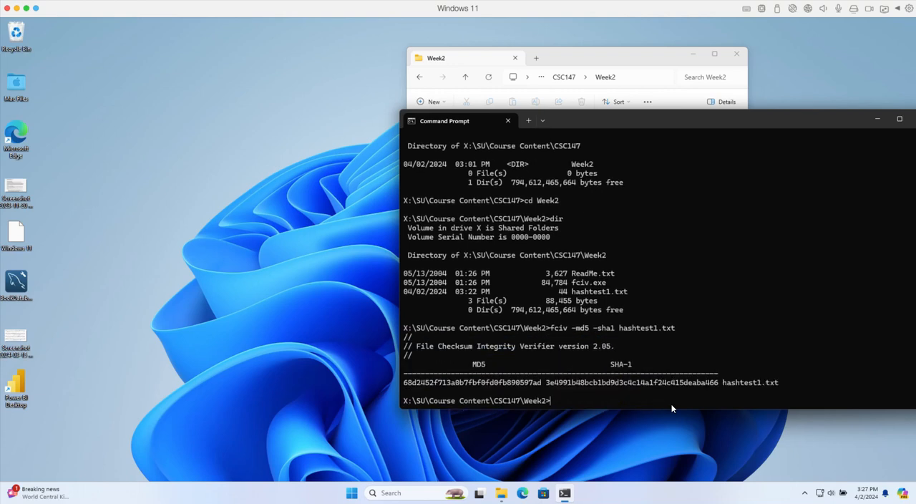
mouse_move(541, 332)
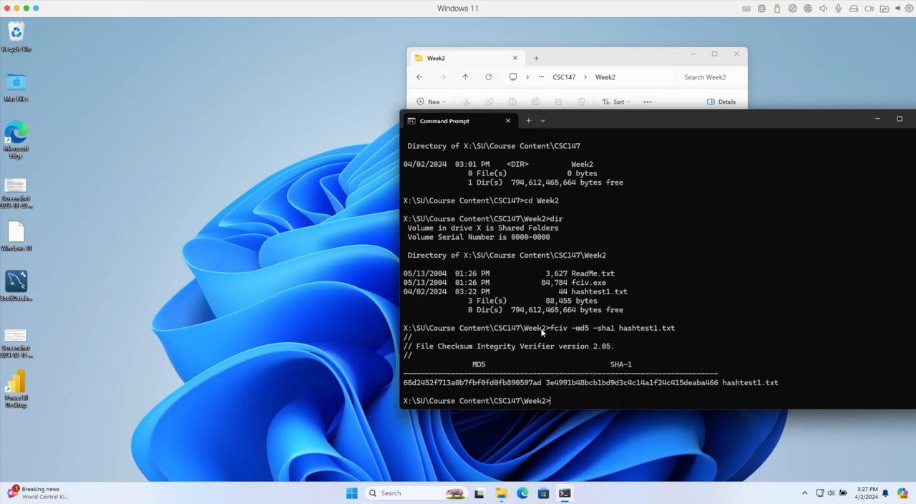
mouse_move(515, 381)
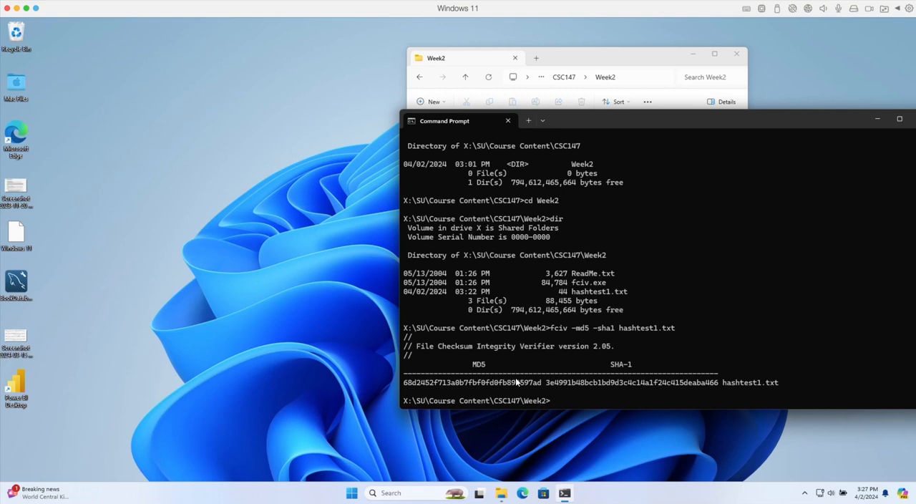
mouse_move(584, 346)
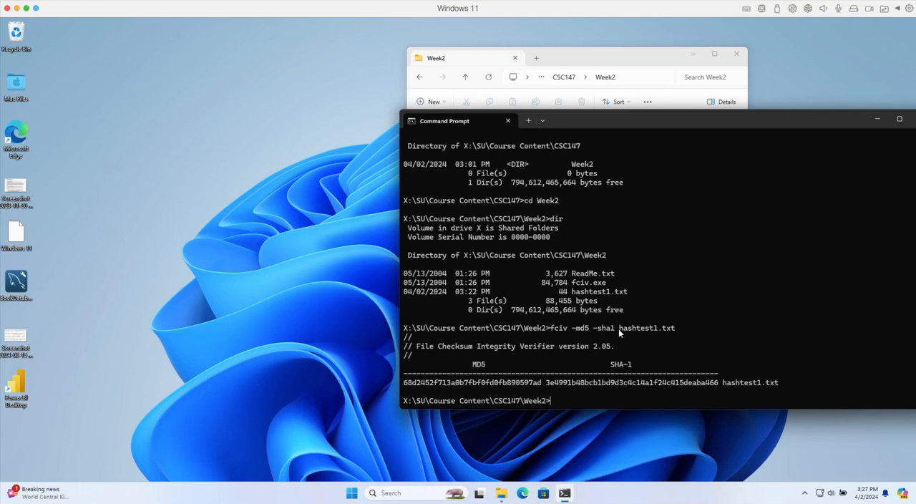
mouse_move(629, 332)
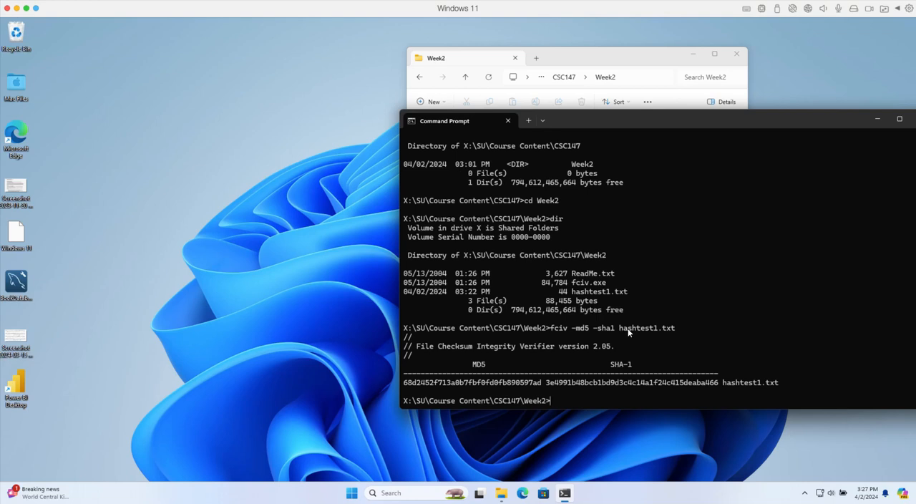
mouse_move(652, 337)
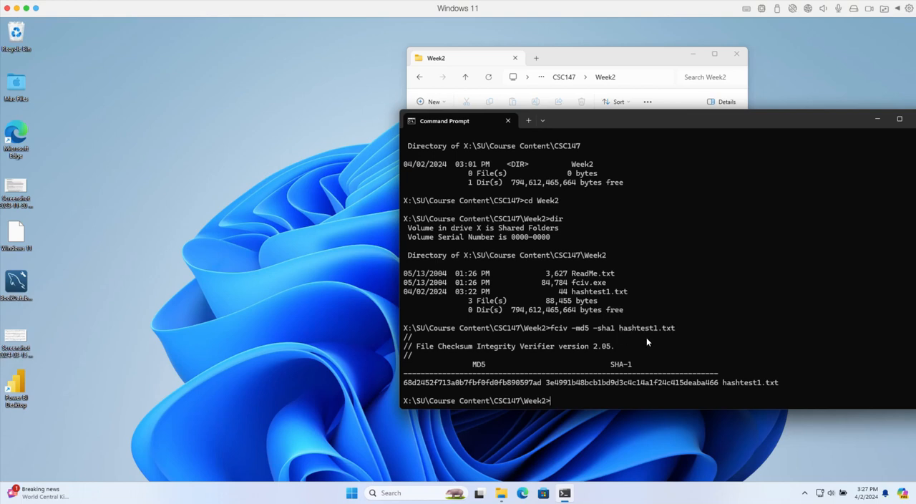
mouse_move(440, 374)
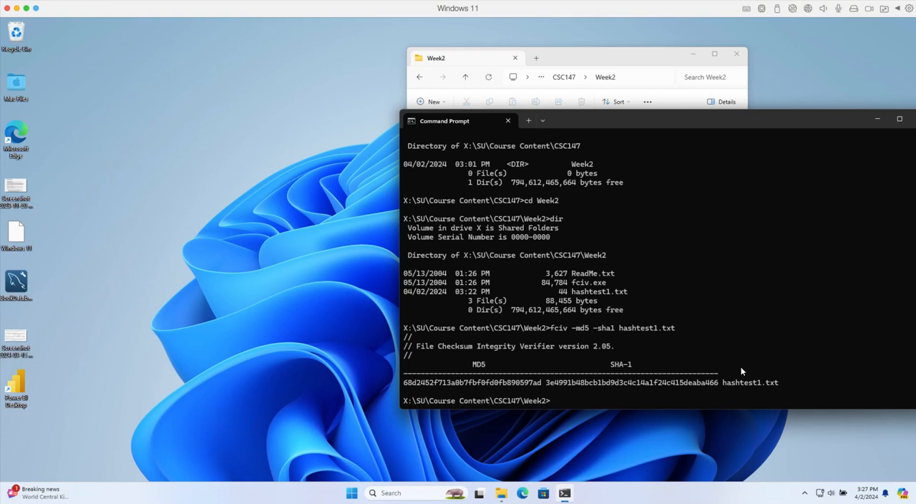
mouse_move(628, 380)
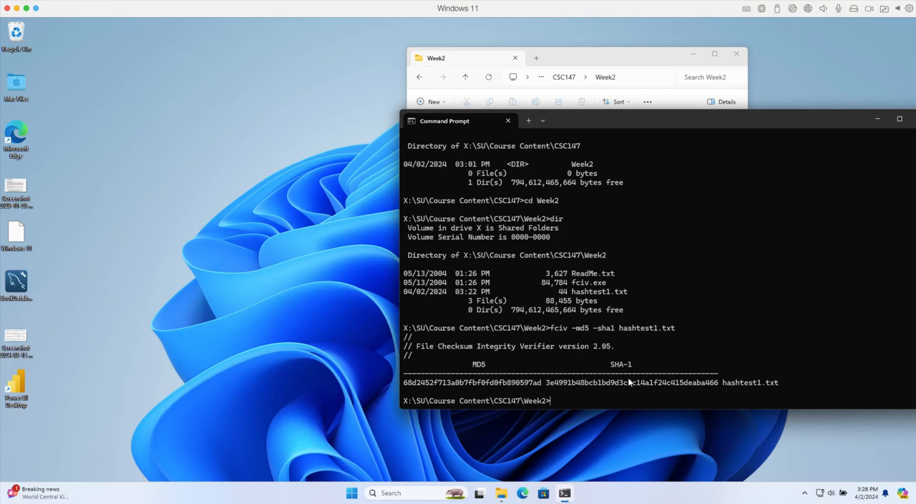
mouse_move(877, 119)
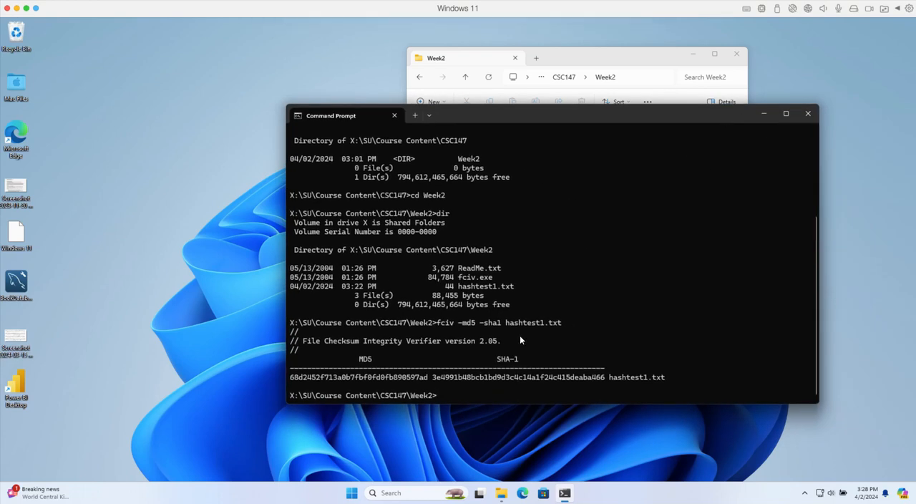
mouse_move(435, 398)
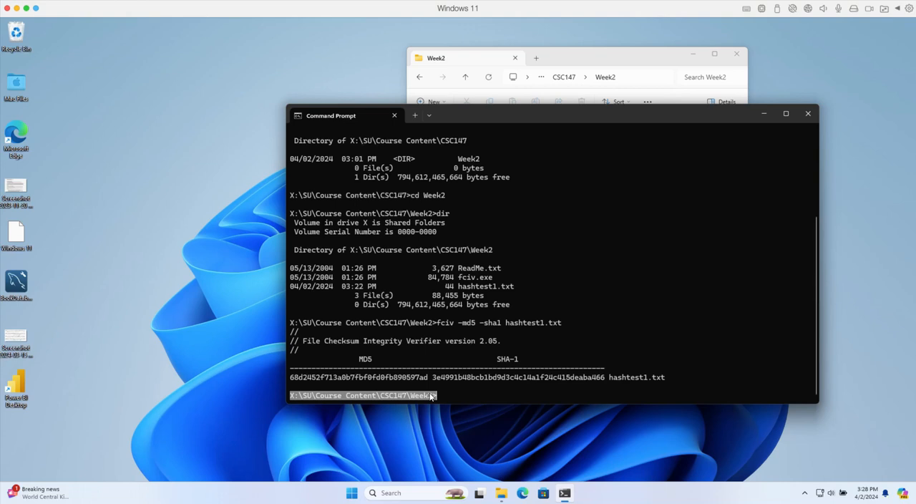
mouse_move(437, 270)
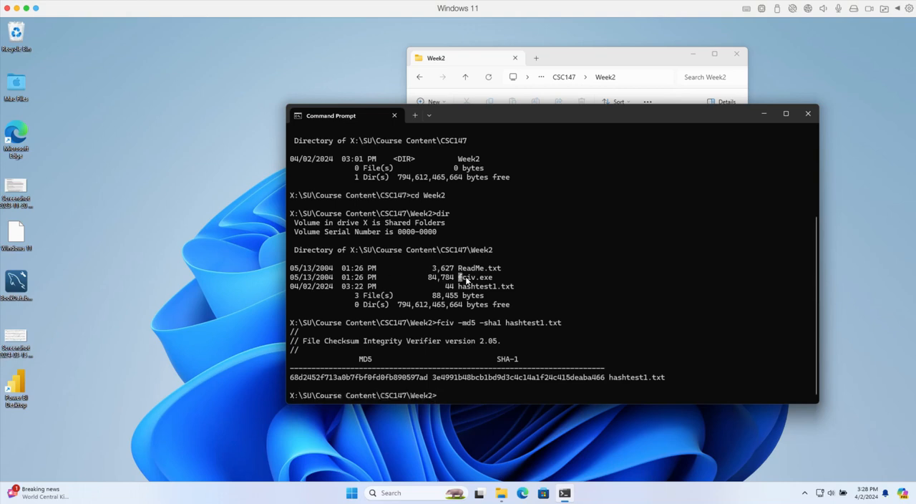
Point out fciv.exe and hashtest1.txt in the Week2 folder listing above the hash results.
double_click(475, 278)
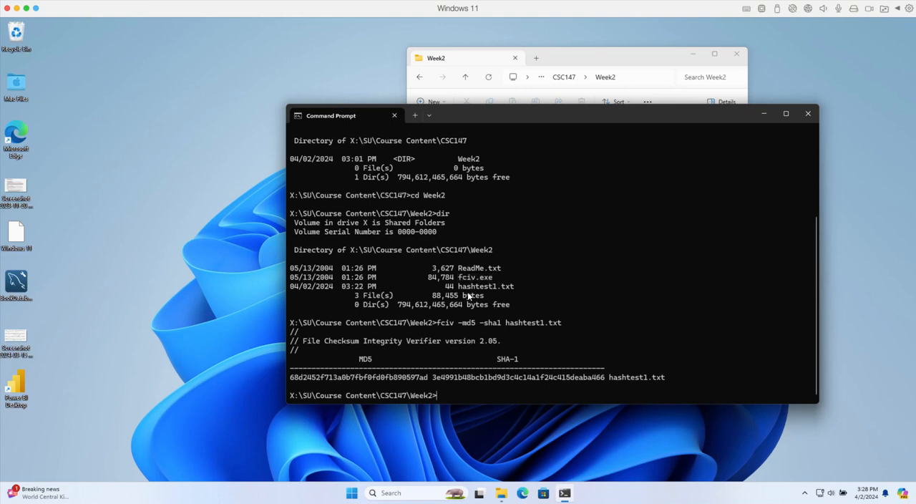
double_click(485, 286)
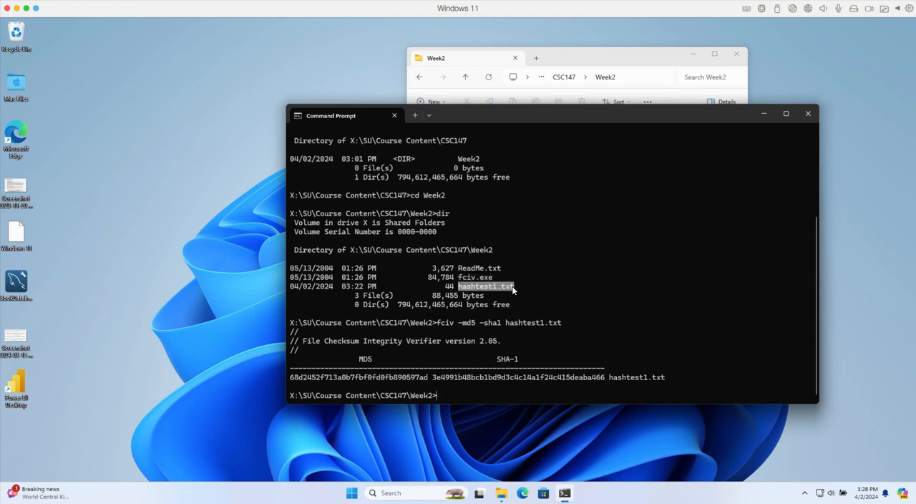
mouse_move(506, 345)
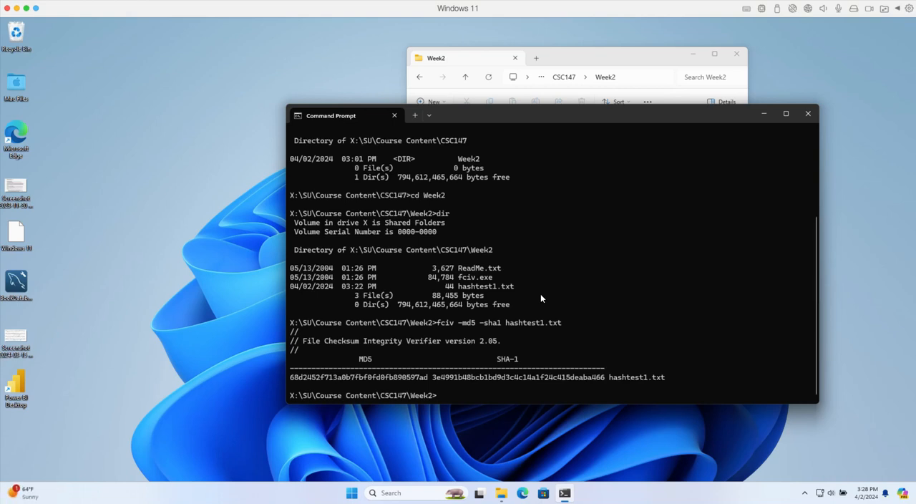
mouse_move(570, 309)
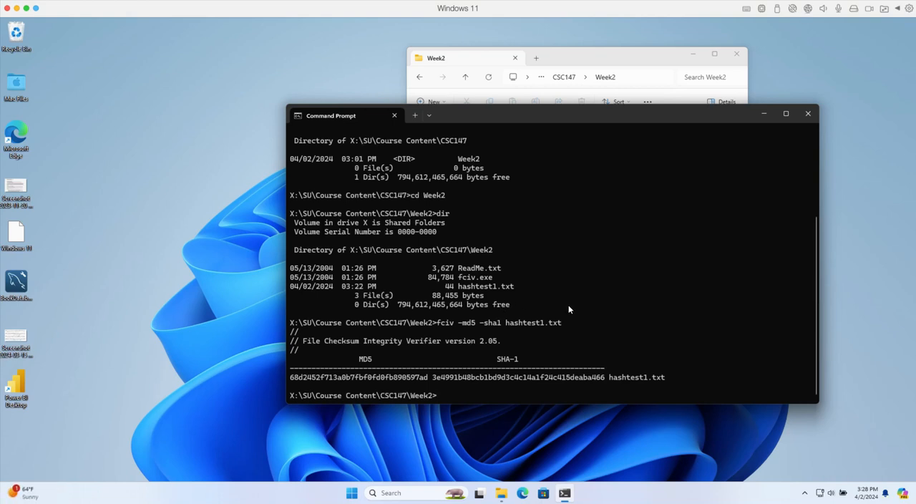
mouse_move(585, 318)
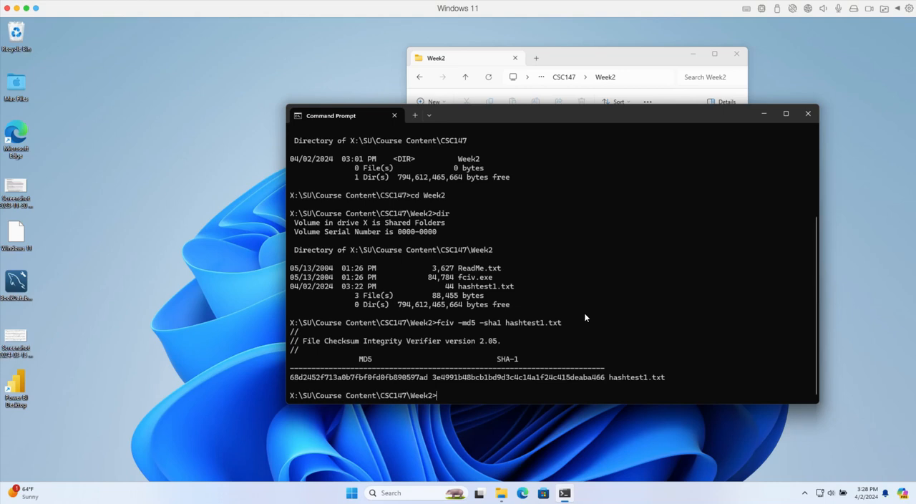